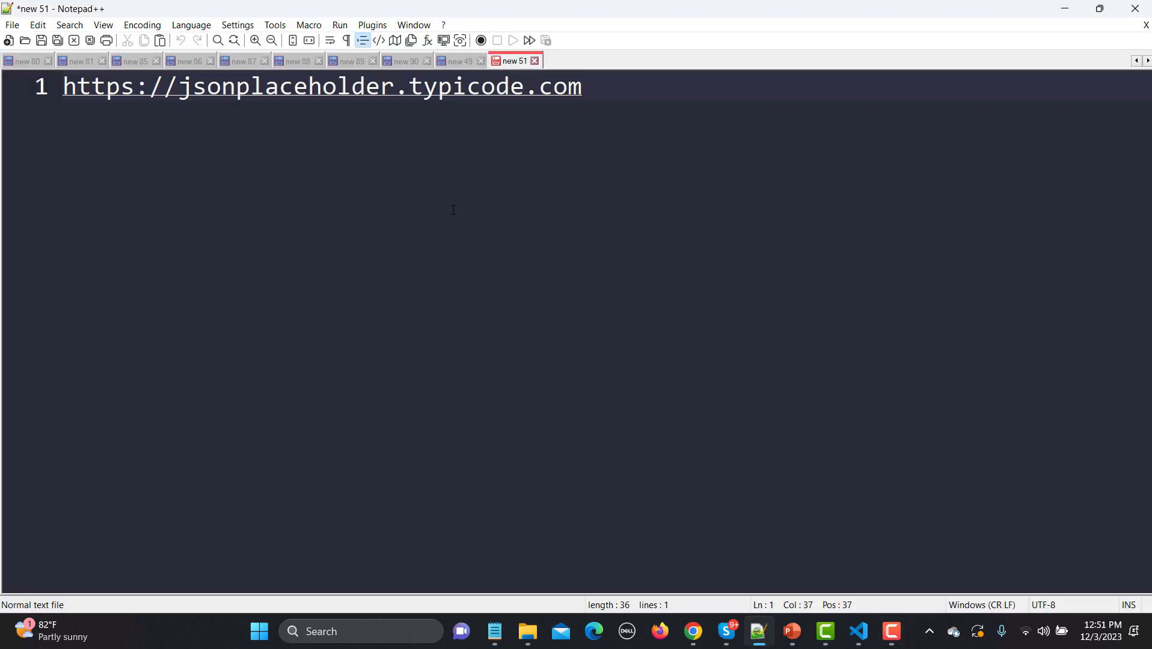
# Select the jsonplaceholder.typicode.com address in Notepad++ and bring up Chrome
pyautogui.tripleClick(294, 86)
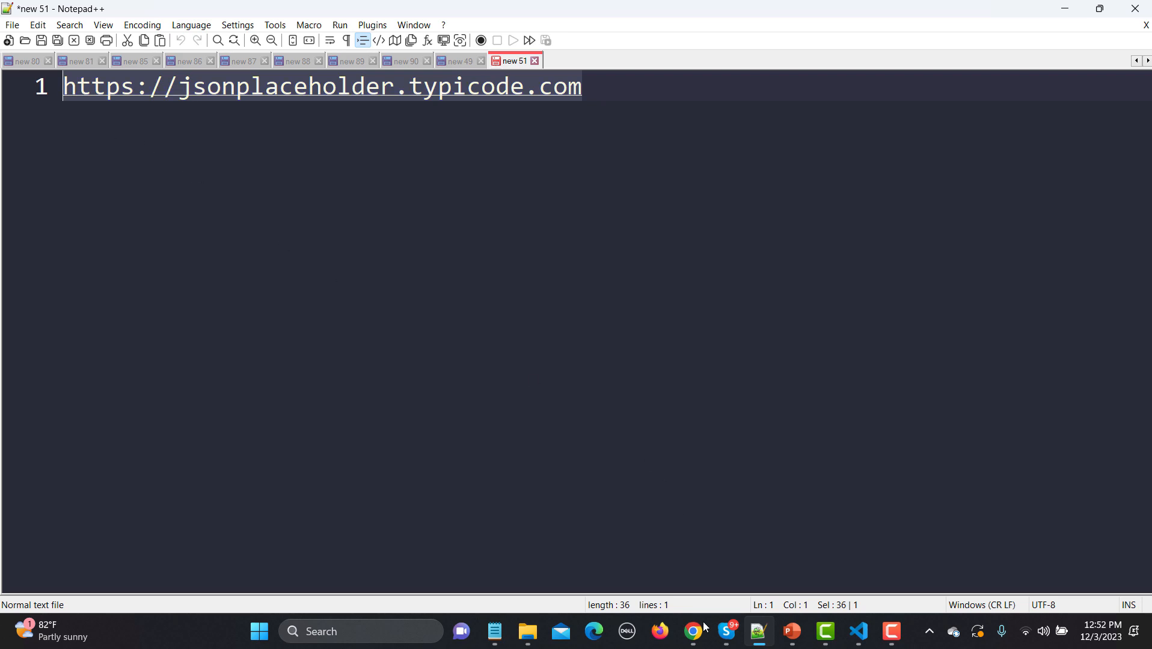
pyautogui.click(691, 632)
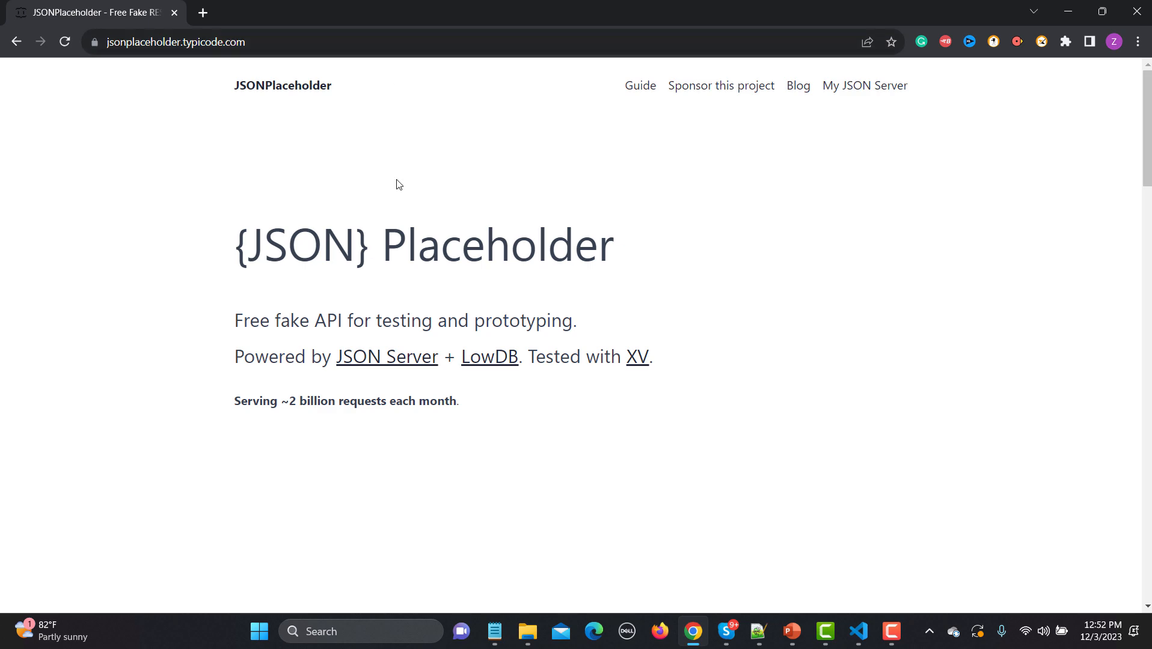
# Go from Routes to the JSONPlaceholder Guide and scroll to 'Deleting a resource'
pyautogui.scroll(-3)
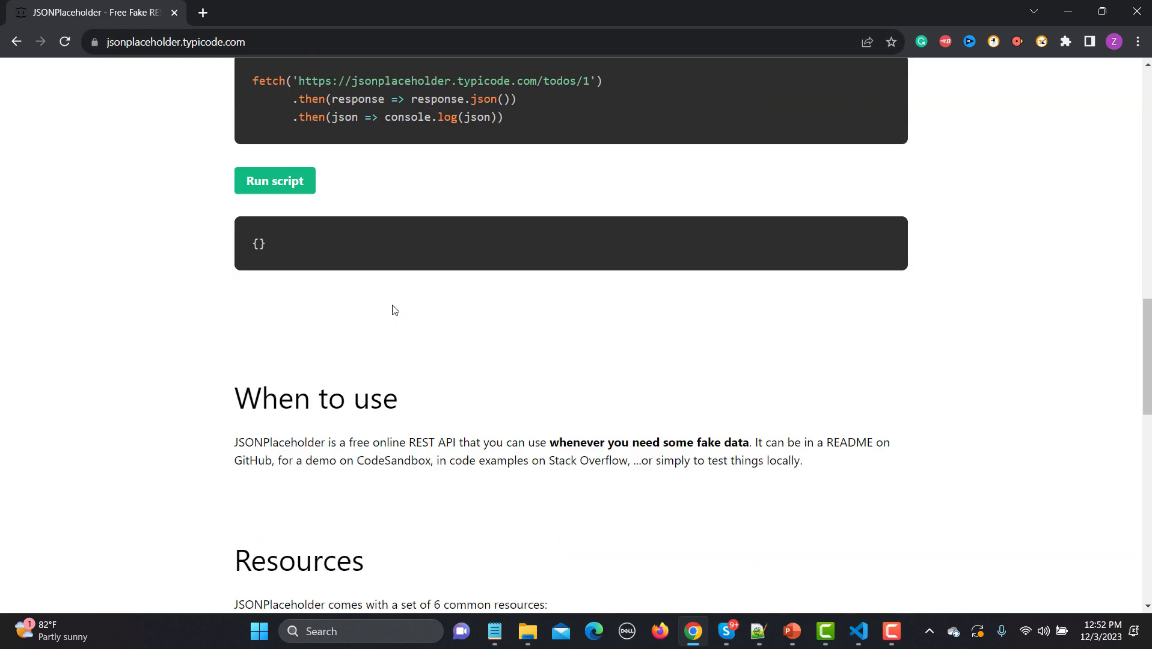
pyautogui.scroll(-3)
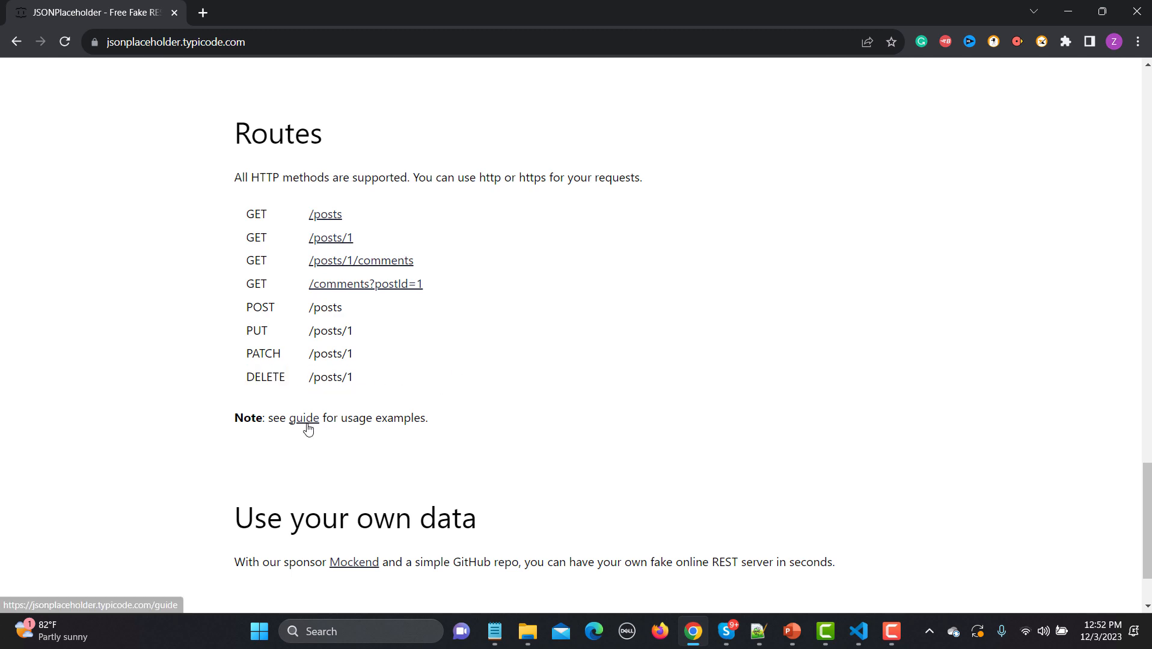
pyautogui.click(302, 418)
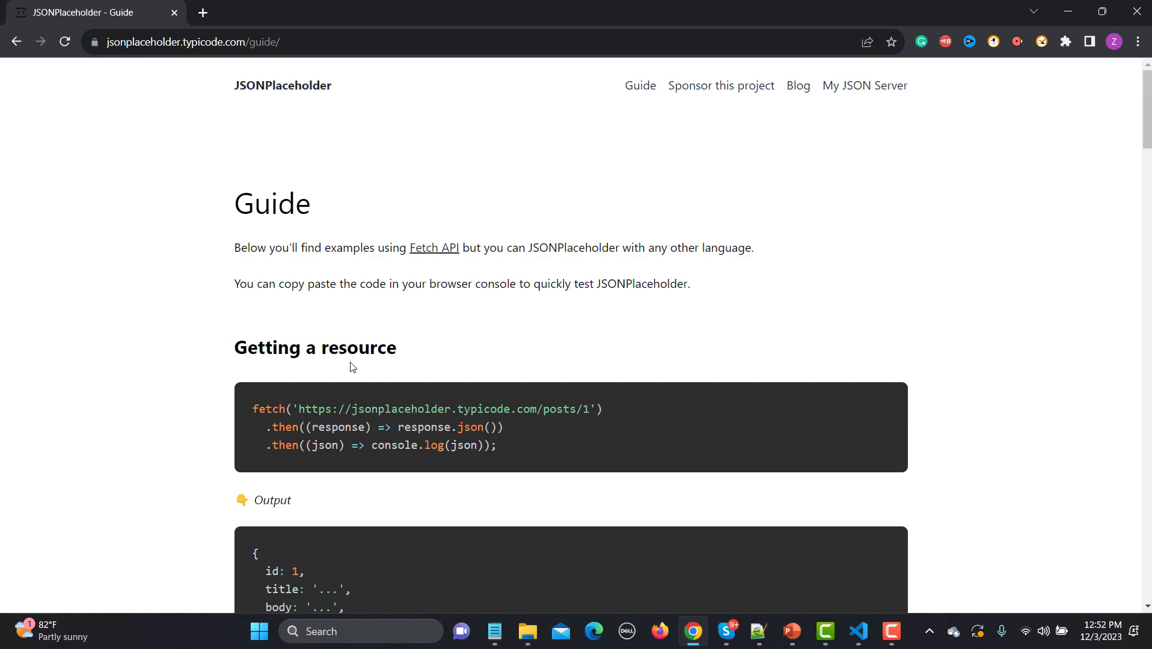
pyautogui.scroll(-3)
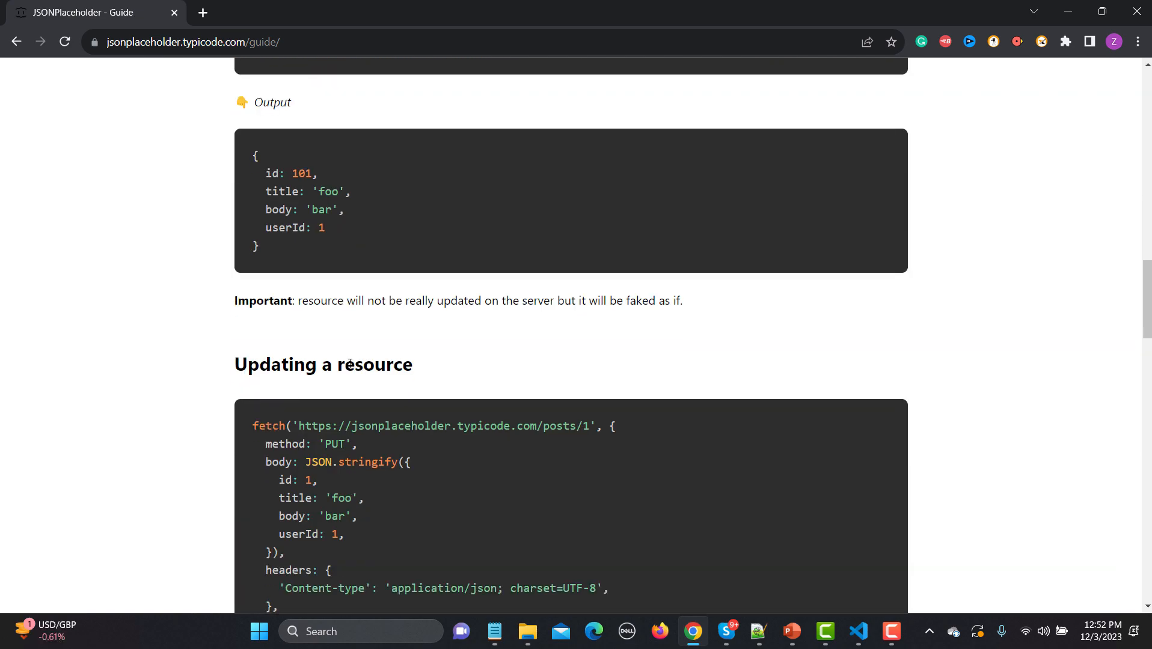
pyautogui.scroll(-3)
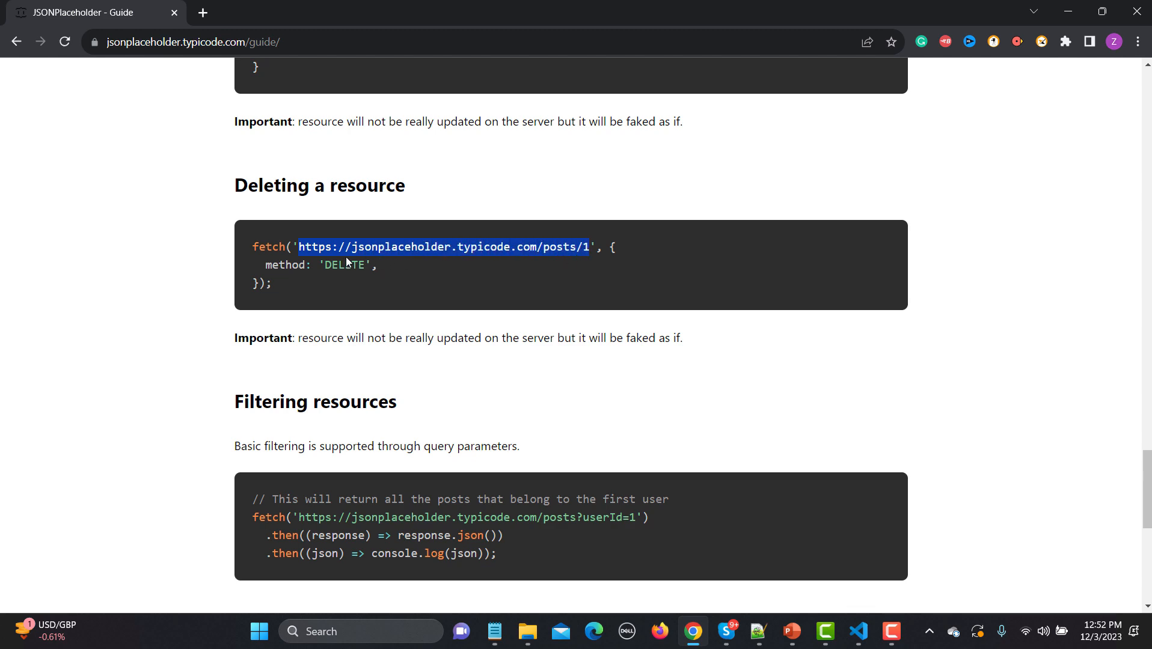
pyautogui.scroll(-3)
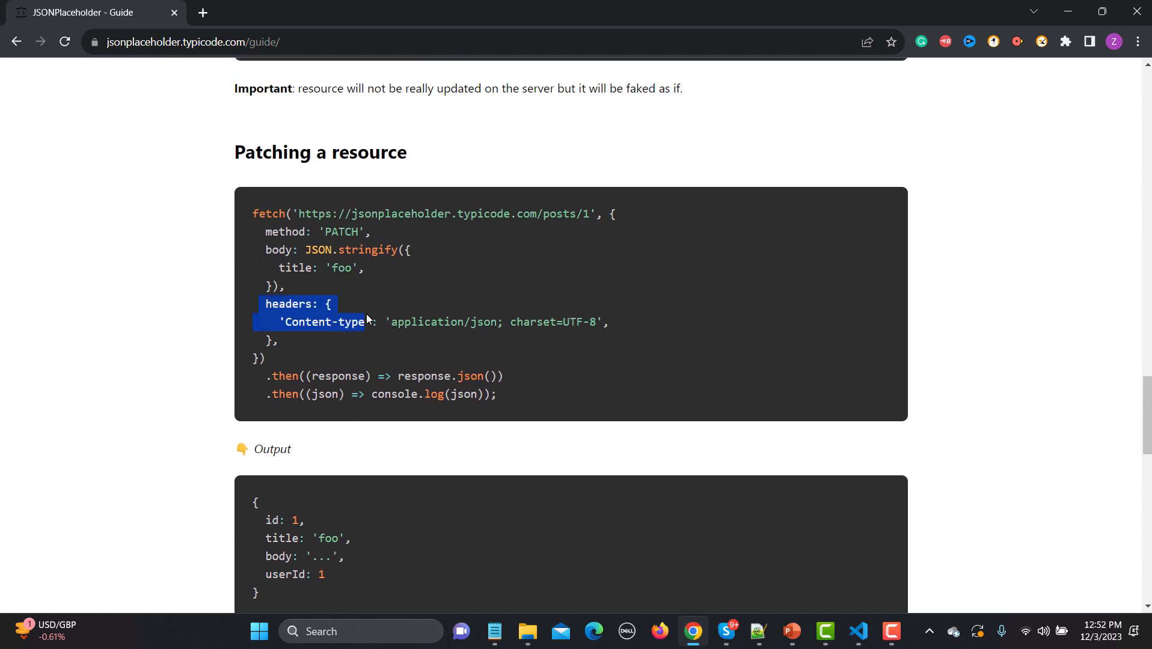
pyautogui.scroll(-3)
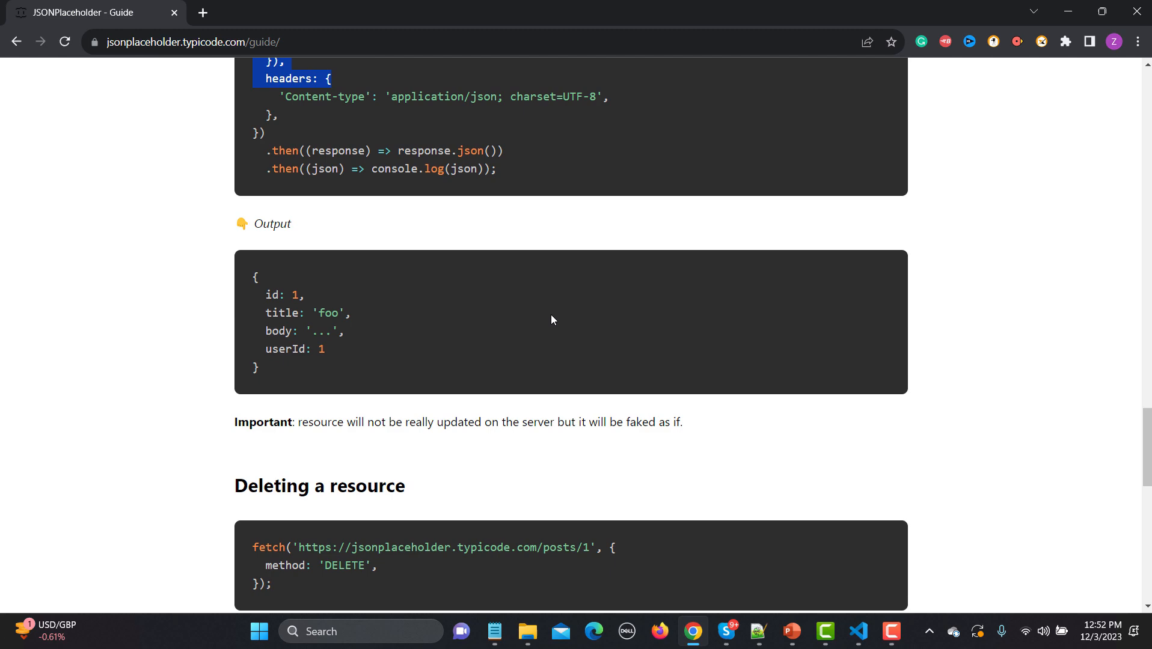
pyautogui.scroll(-3)
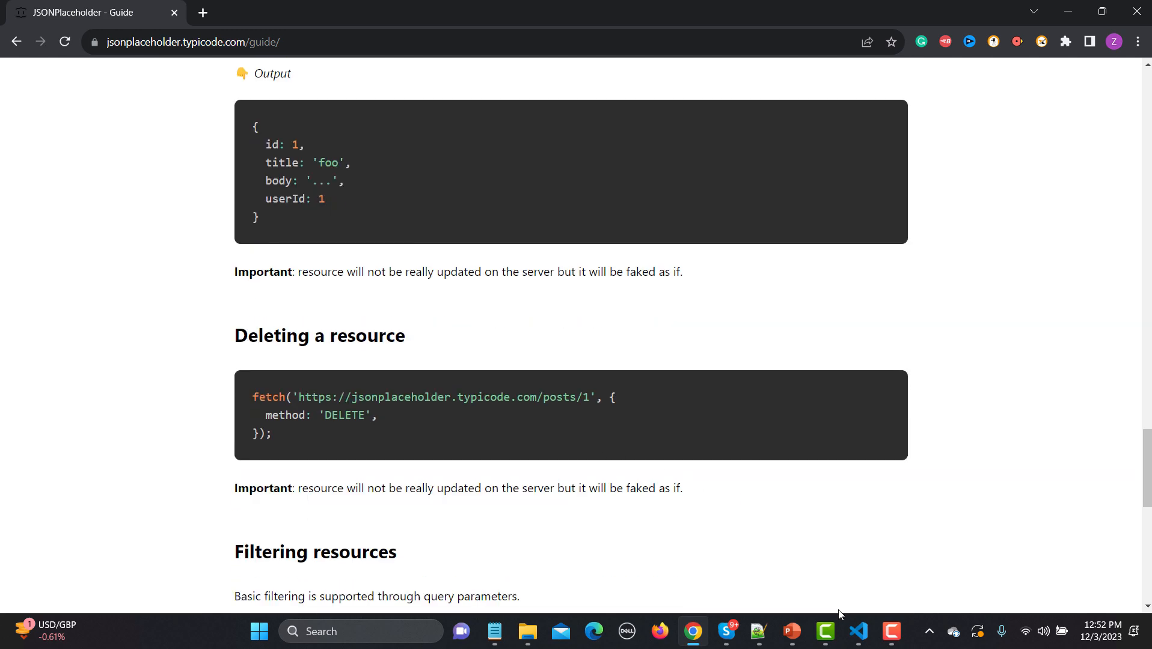
# Add a new file Rest_API_DELETE.spec.js to the tests folder of the Playwright project
pyautogui.click(857, 632)
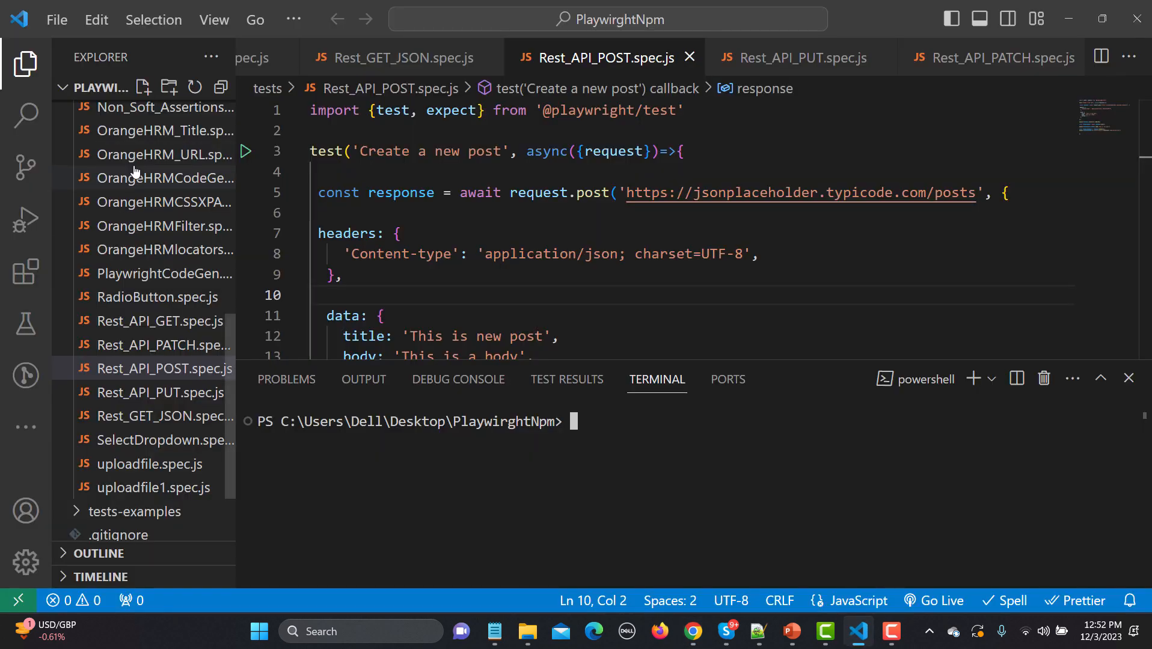
pyautogui.scroll(3)
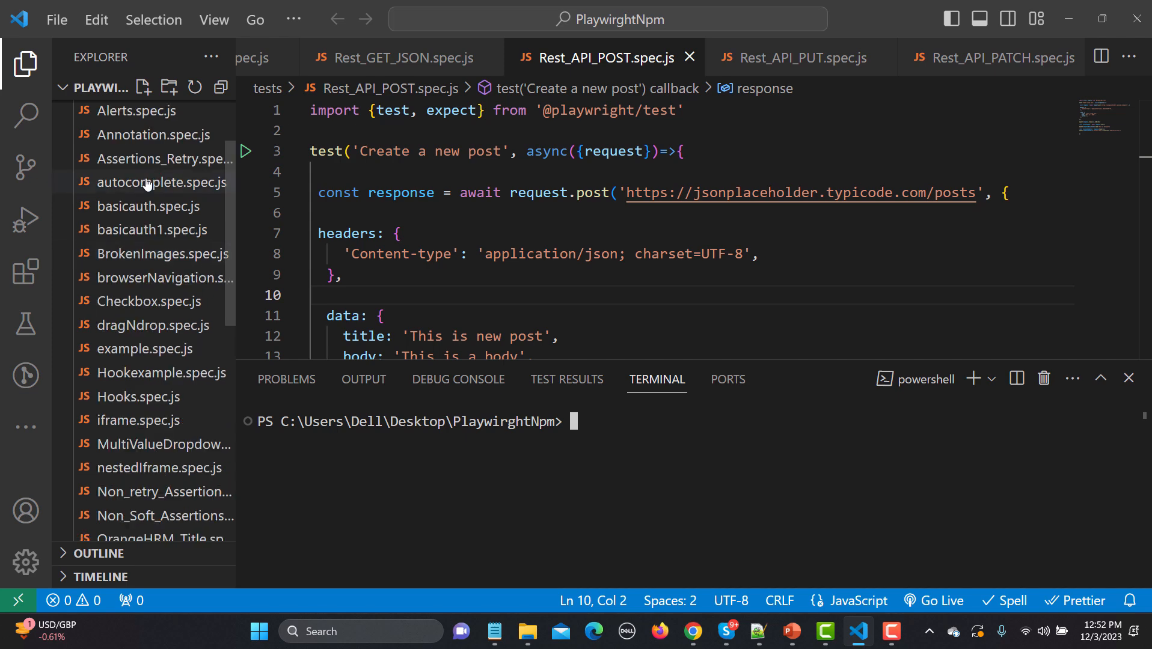
pyautogui.click(144, 88)
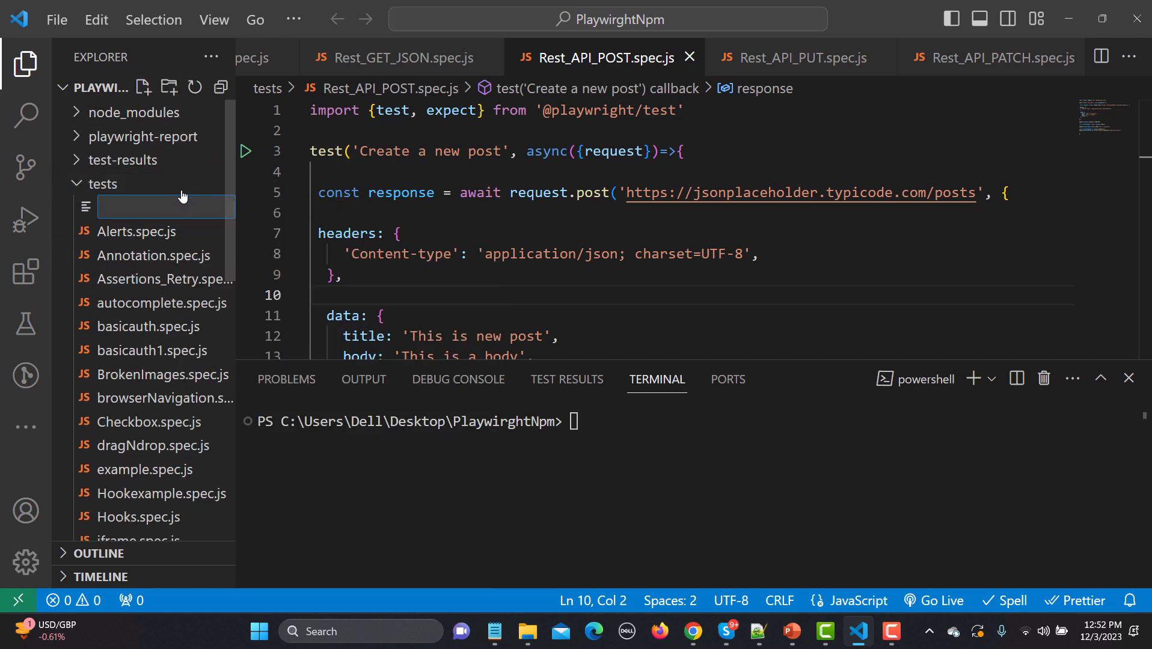
pyautogui.write('Rest_')
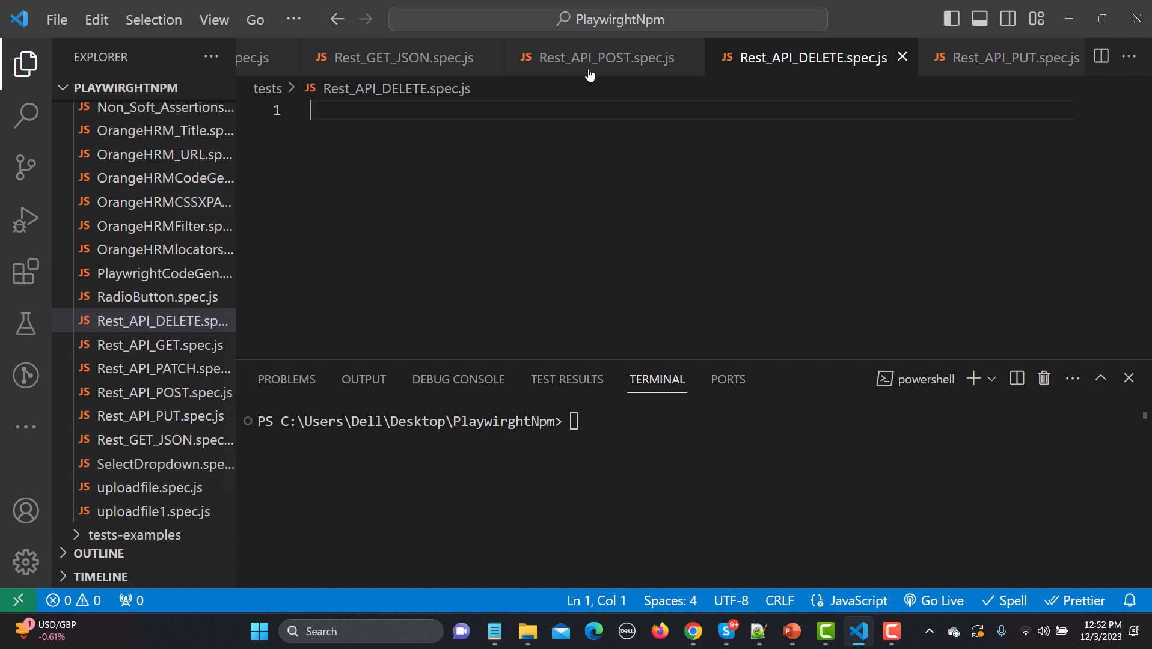
# Copy the Playwright import from Rest_API_POST.spec.js into the DELETE spec and start test()
pyautogui.click(602, 57)
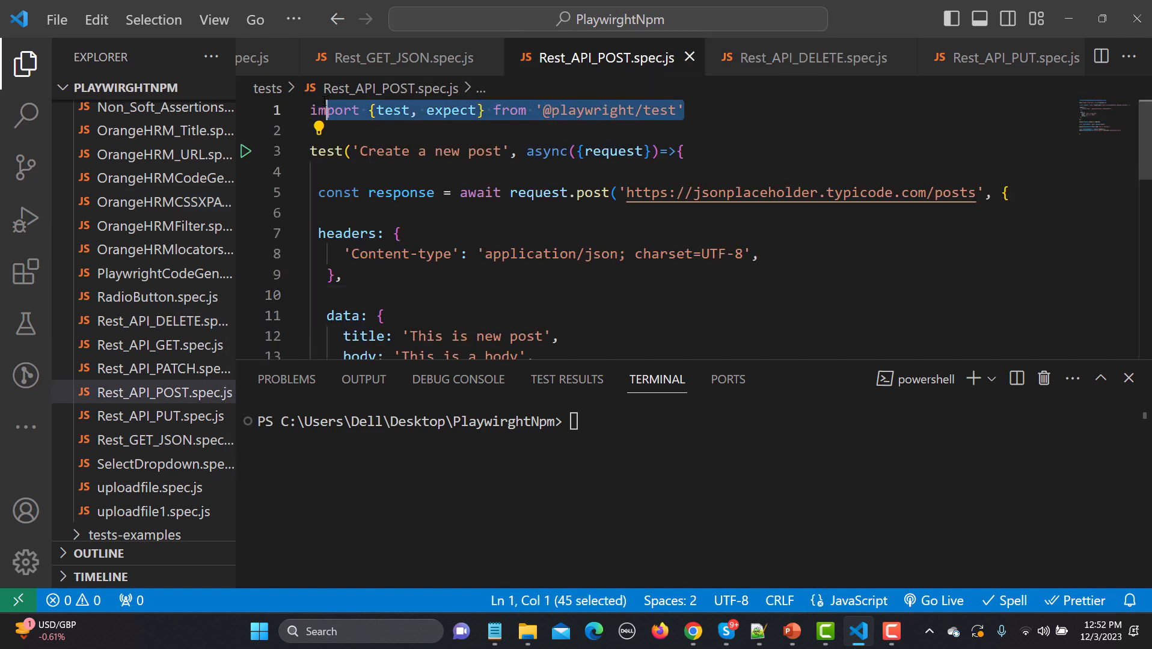
pyautogui.moveTo(784, 64)
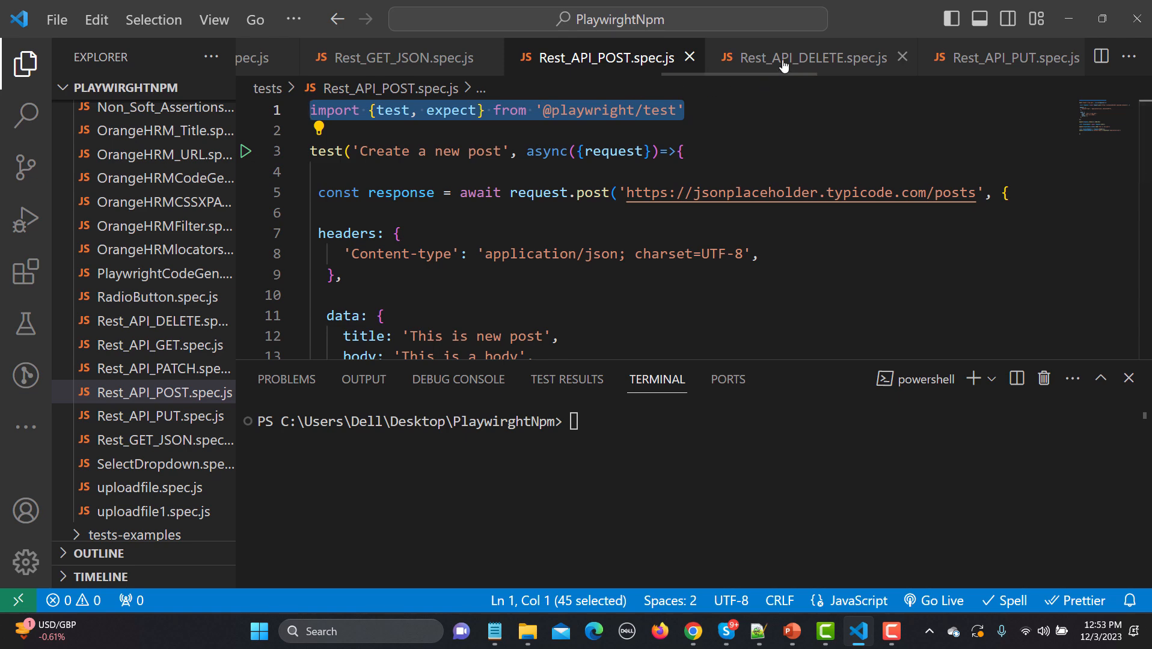
pyautogui.click(794, 57)
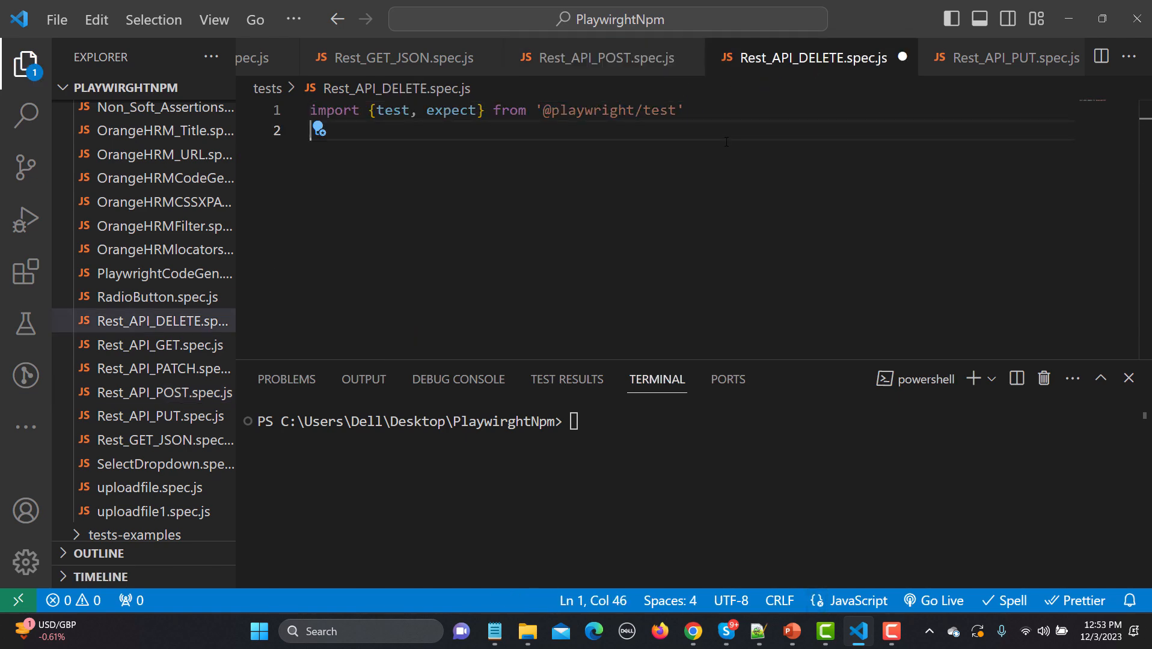
pyautogui.write('te')
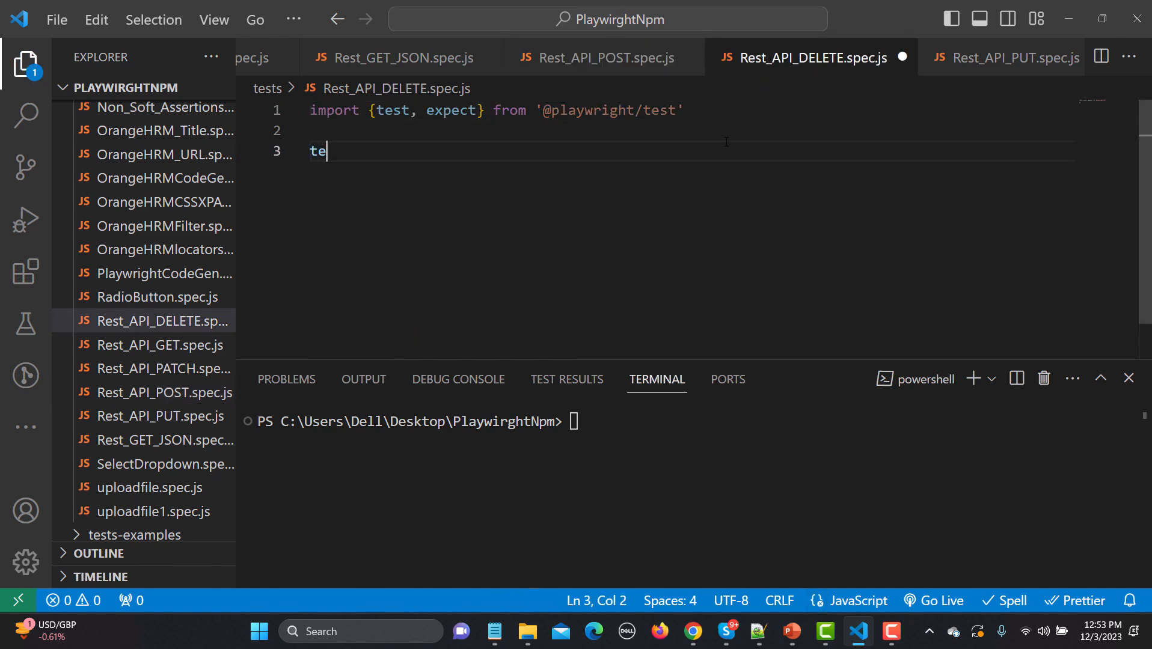
pyautogui.write('st()')
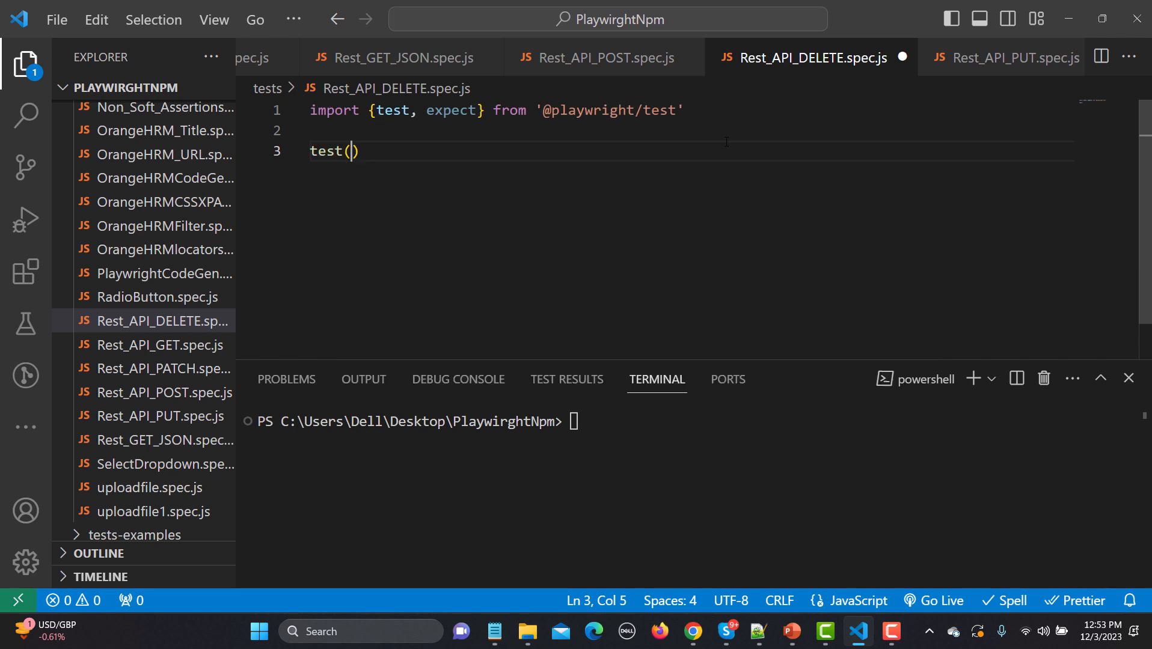
# Make it an async 'Delete a new post' test taking request, with an open body
pyautogui.write("''")
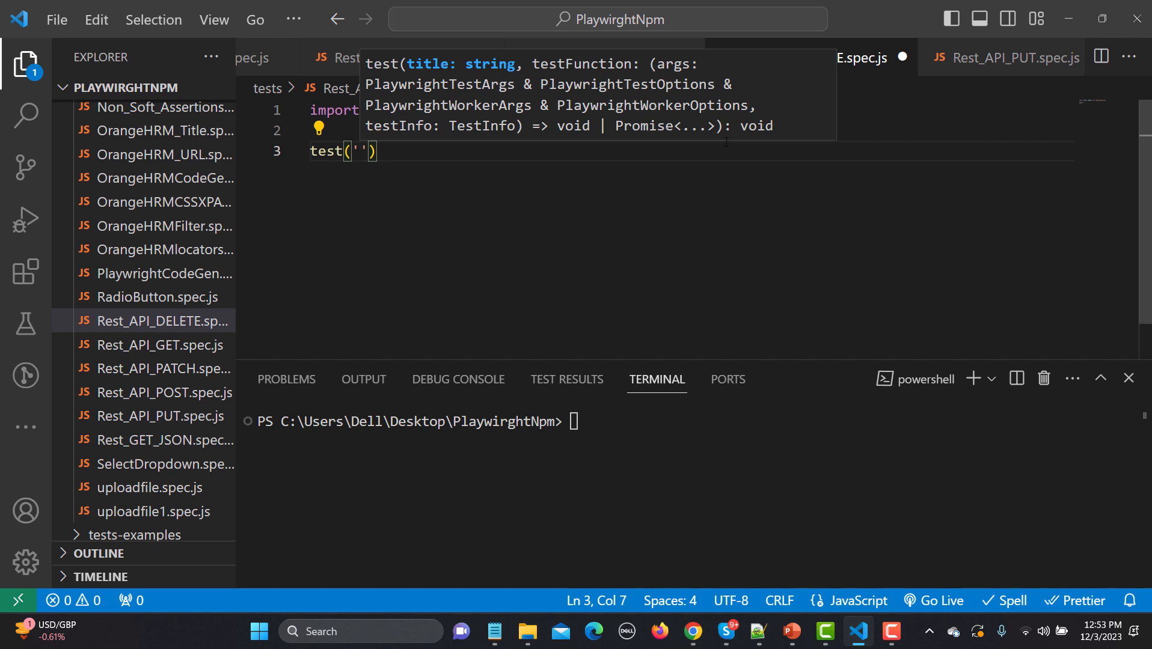
pyautogui.write('Delete a new p')
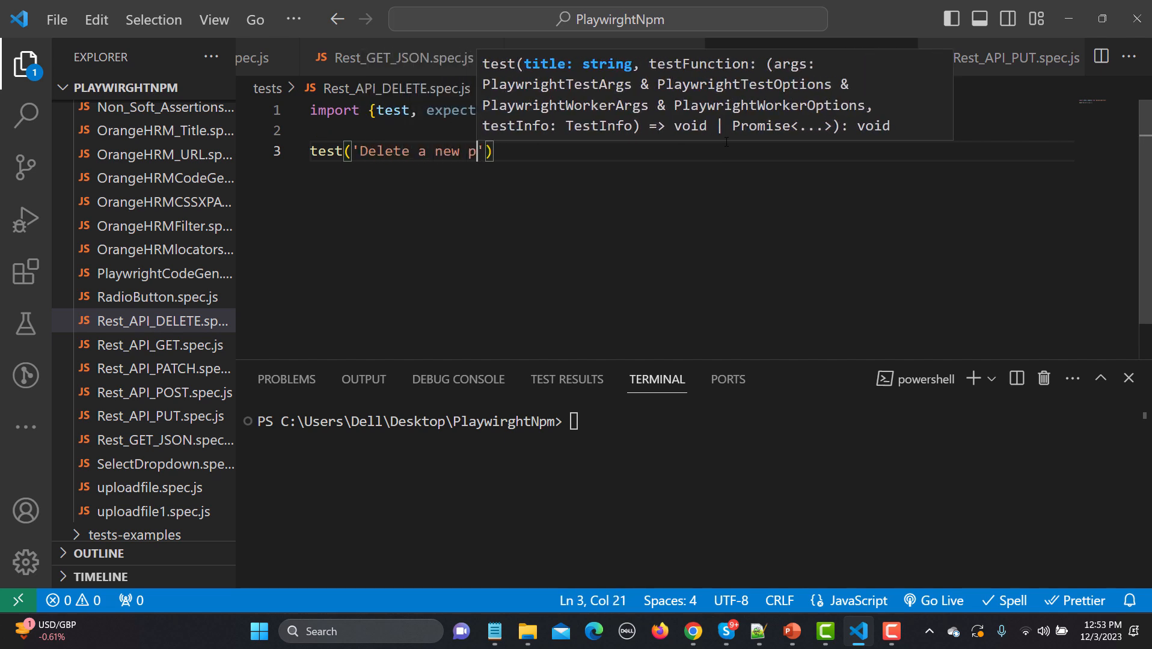
pyautogui.write('ost')
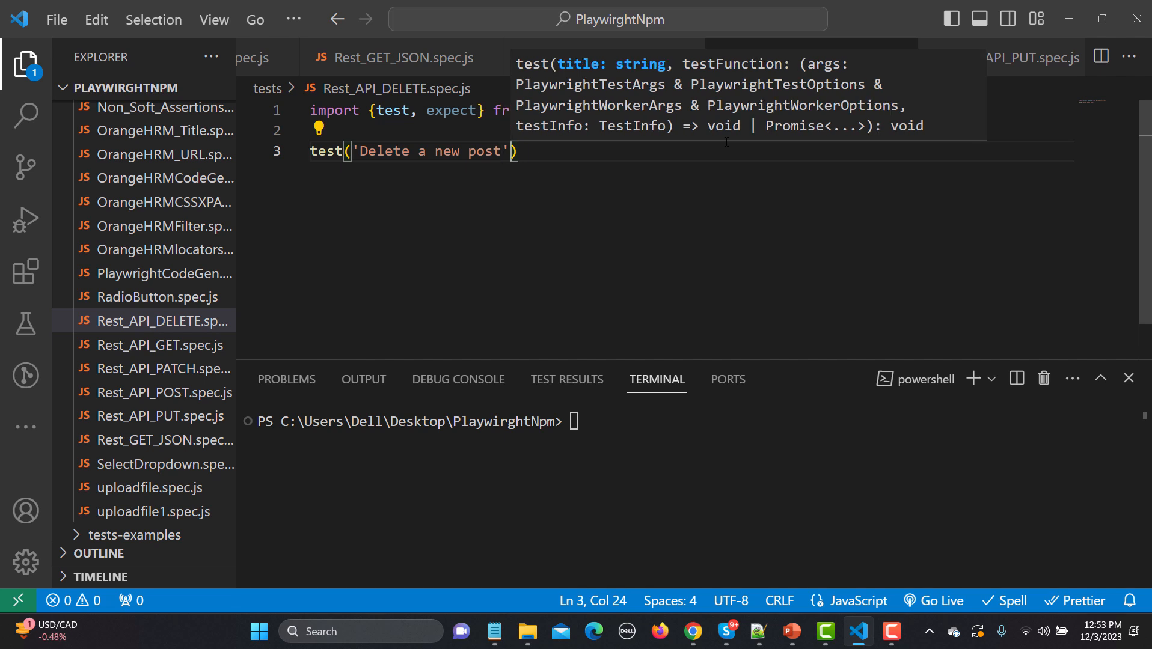
pyautogui.write(', async')
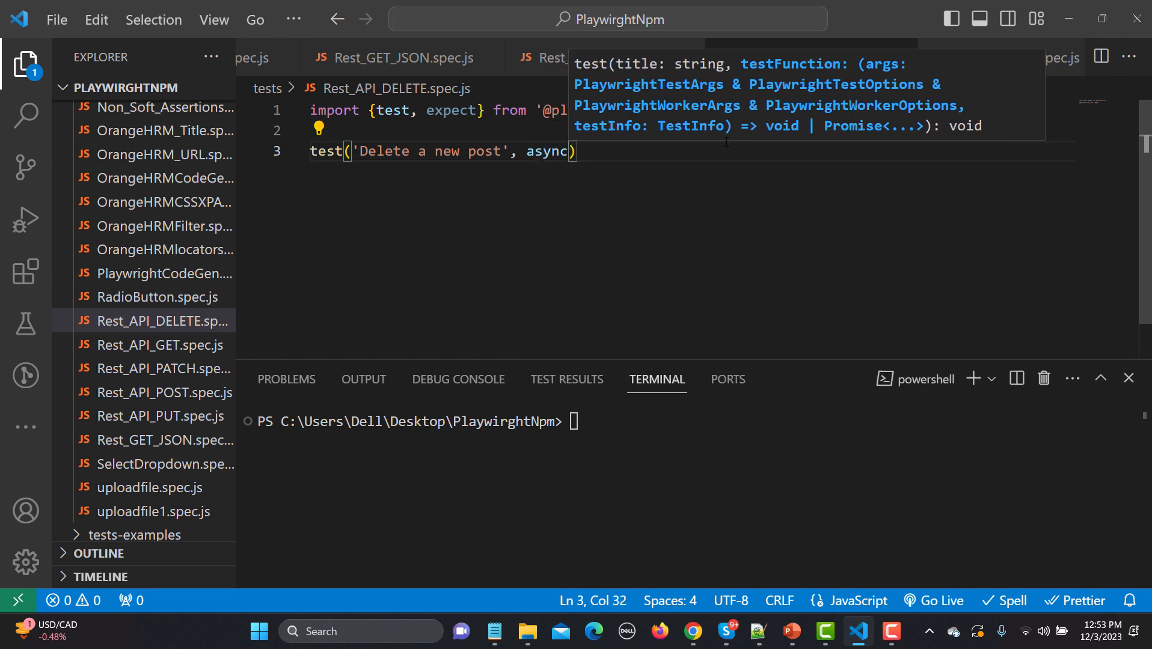
pyautogui.write('({')
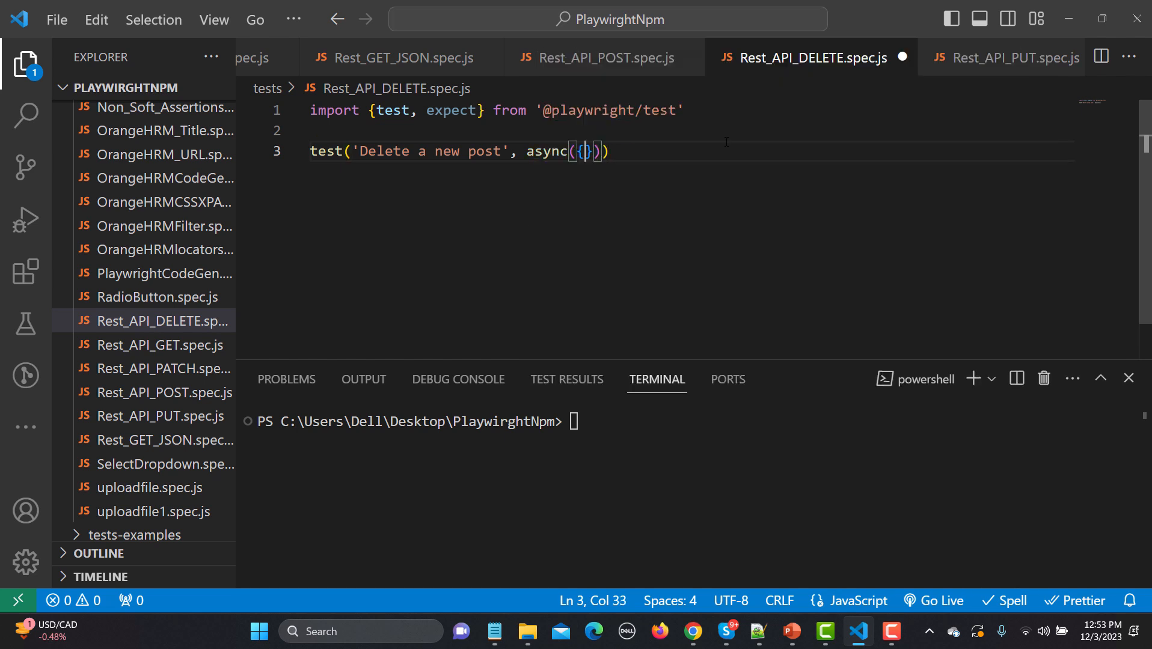
pyautogui.write('request')
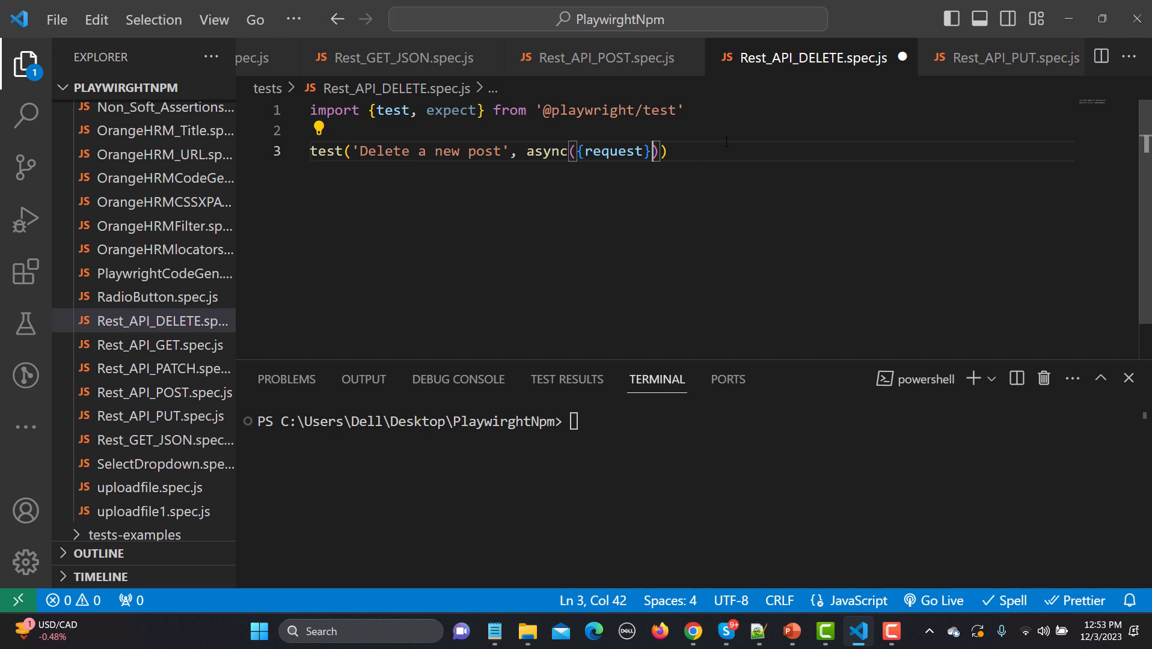
pyautogui.write('=')
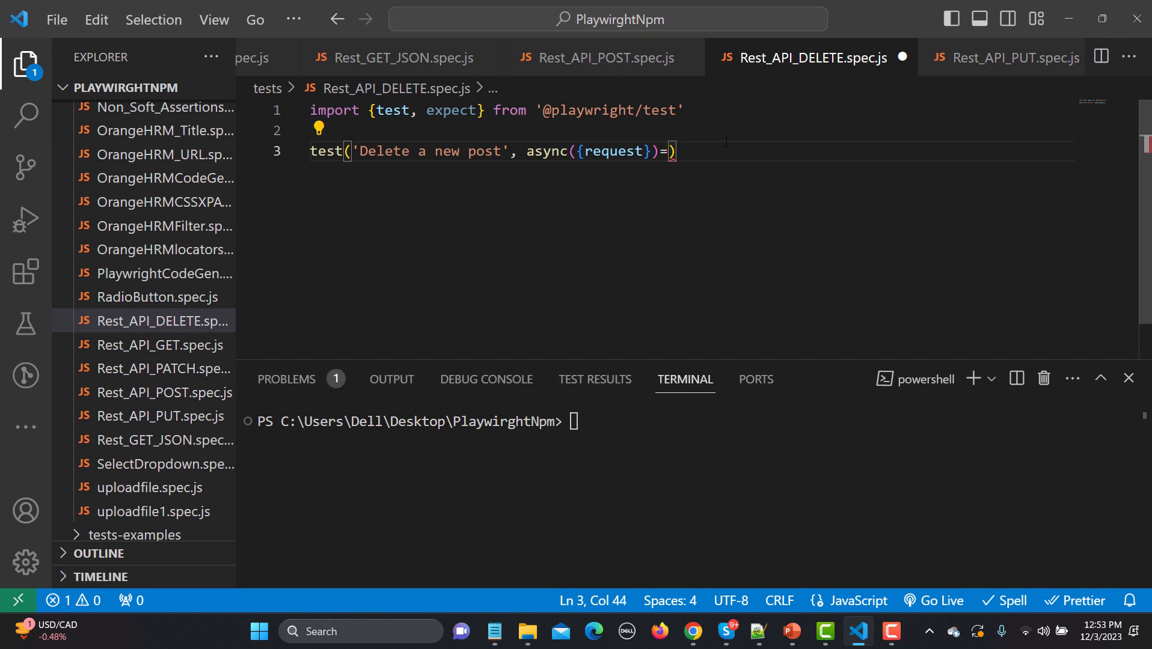
pyautogui.write('{')
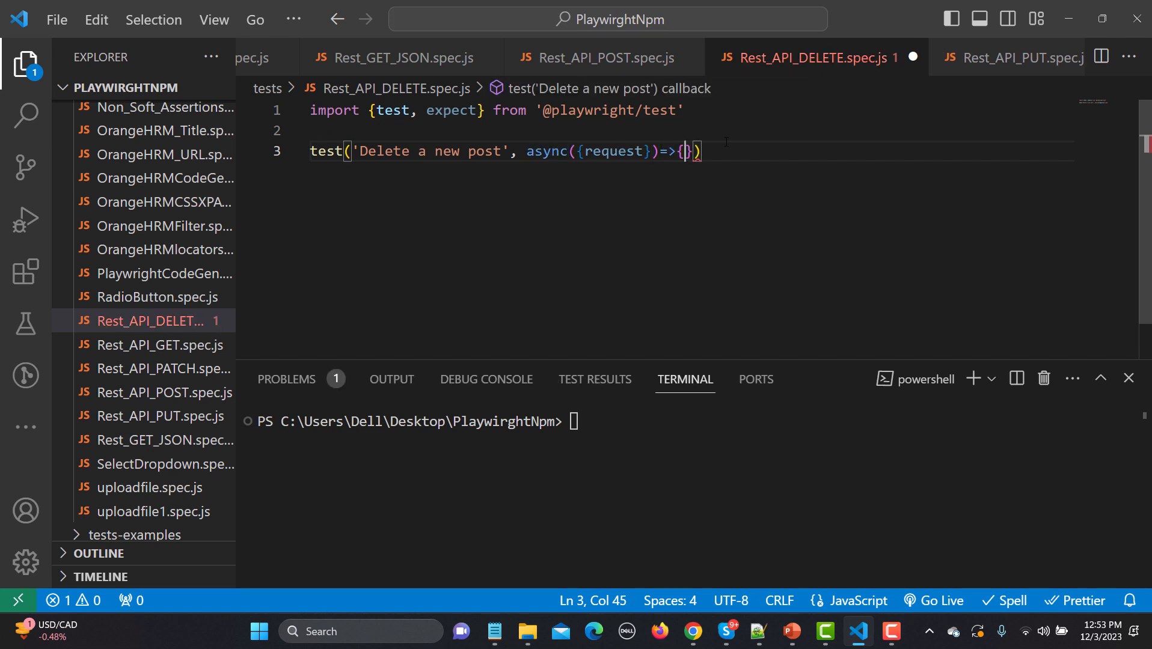
pyautogui.press('Enter')
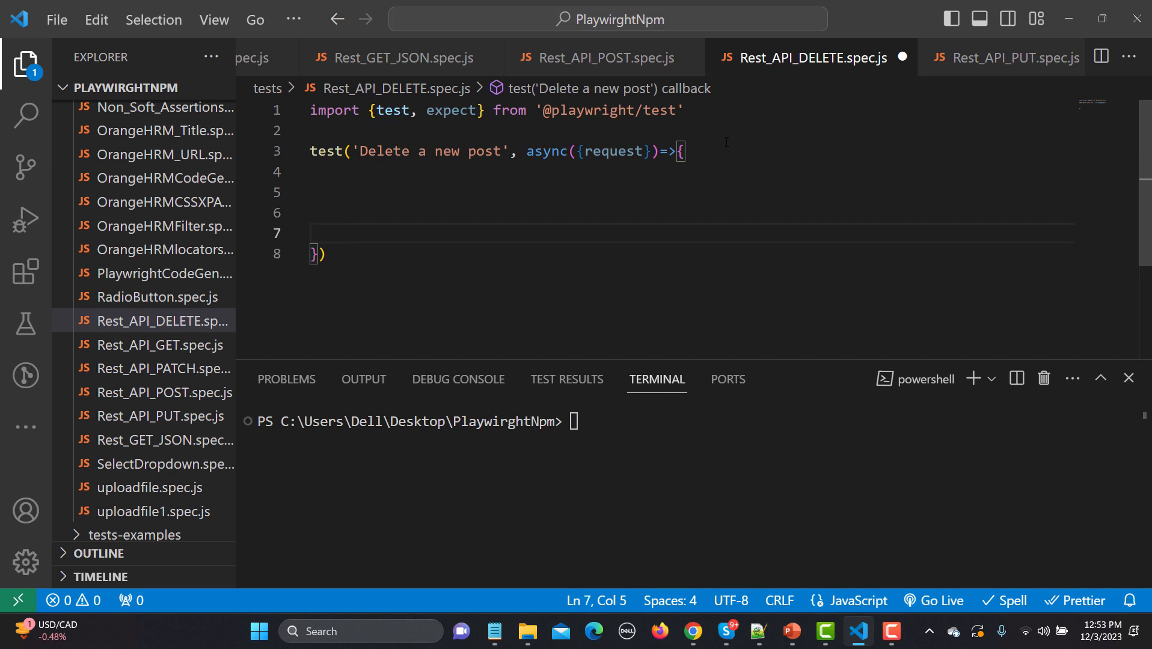
# Type 'const response = await request.delete(' in the test body, then go to Chrome for the URL
pyautogui.click(367, 192)
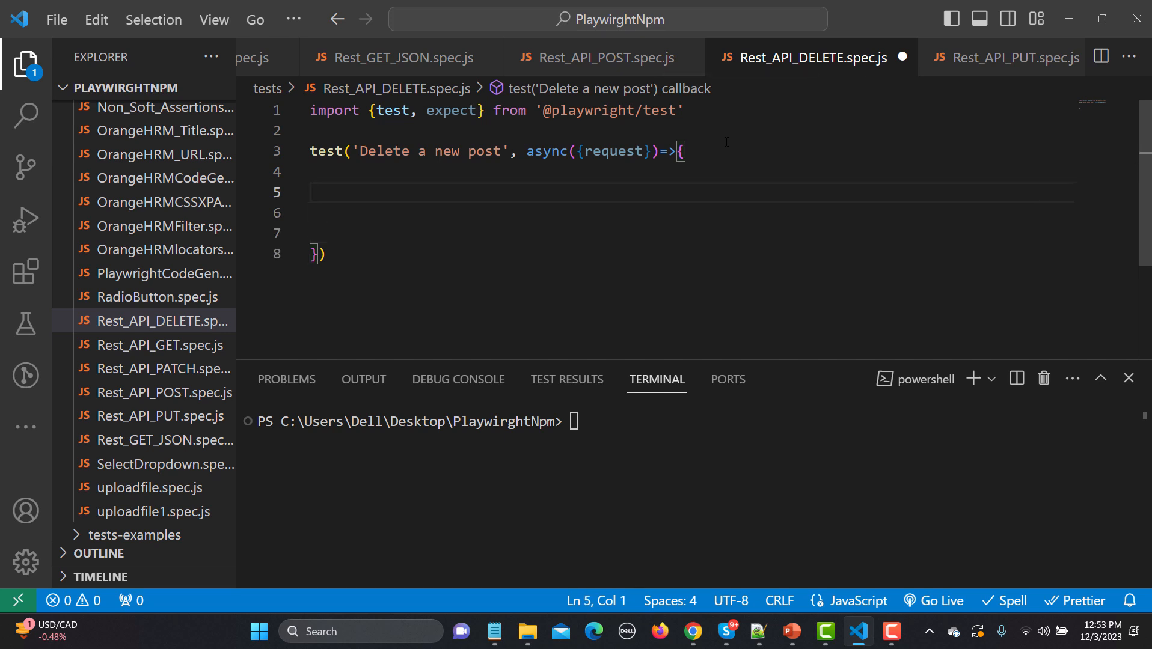
pyautogui.write('cons')
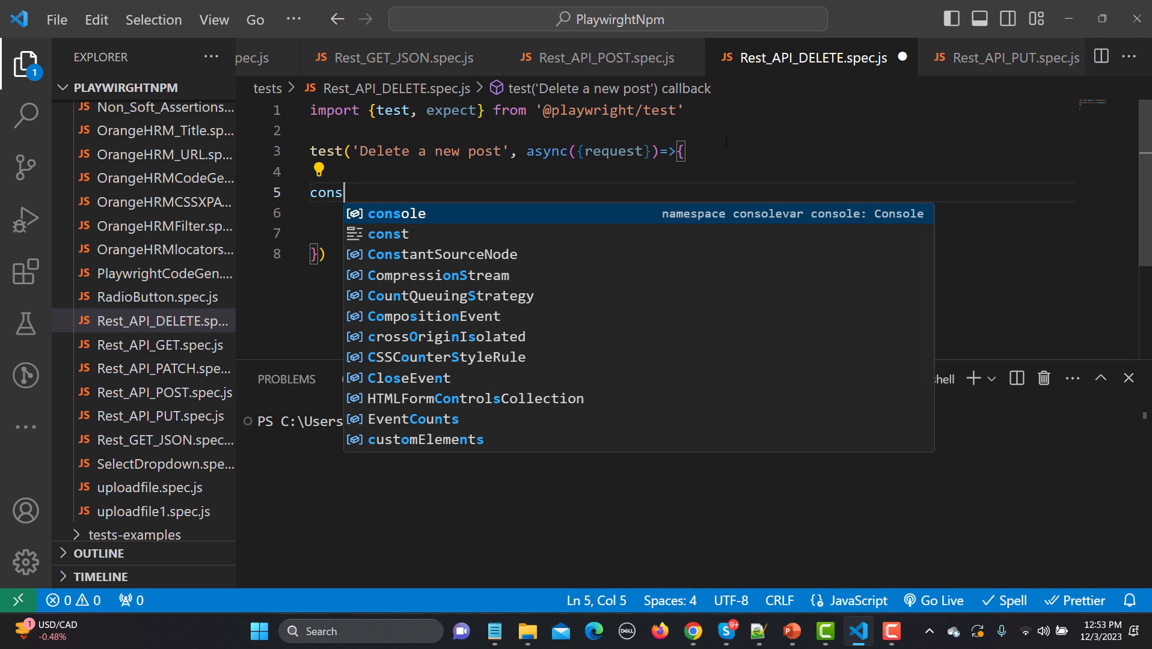
pyautogui.write('t')
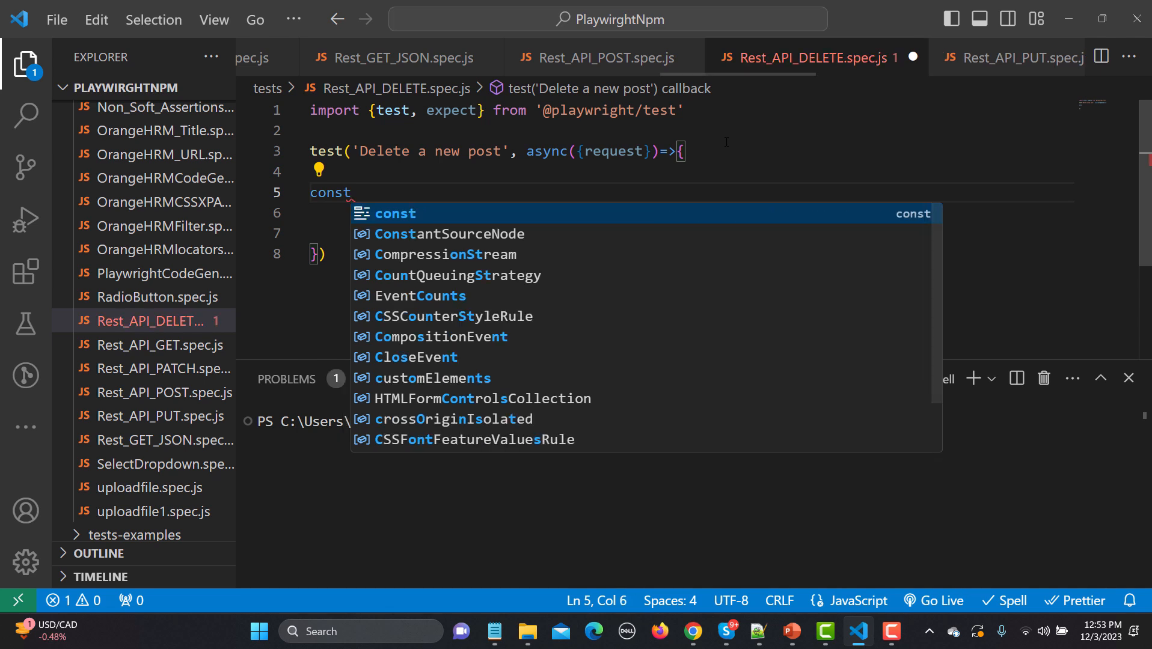
pyautogui.write('response')
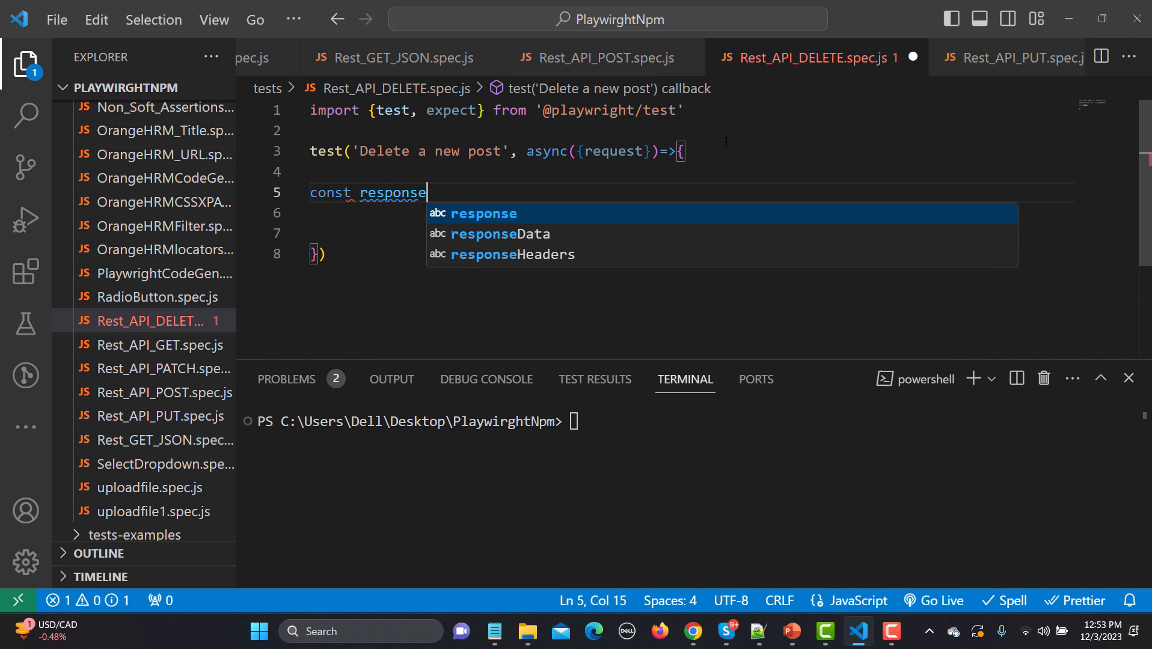
pyautogui.write('=')
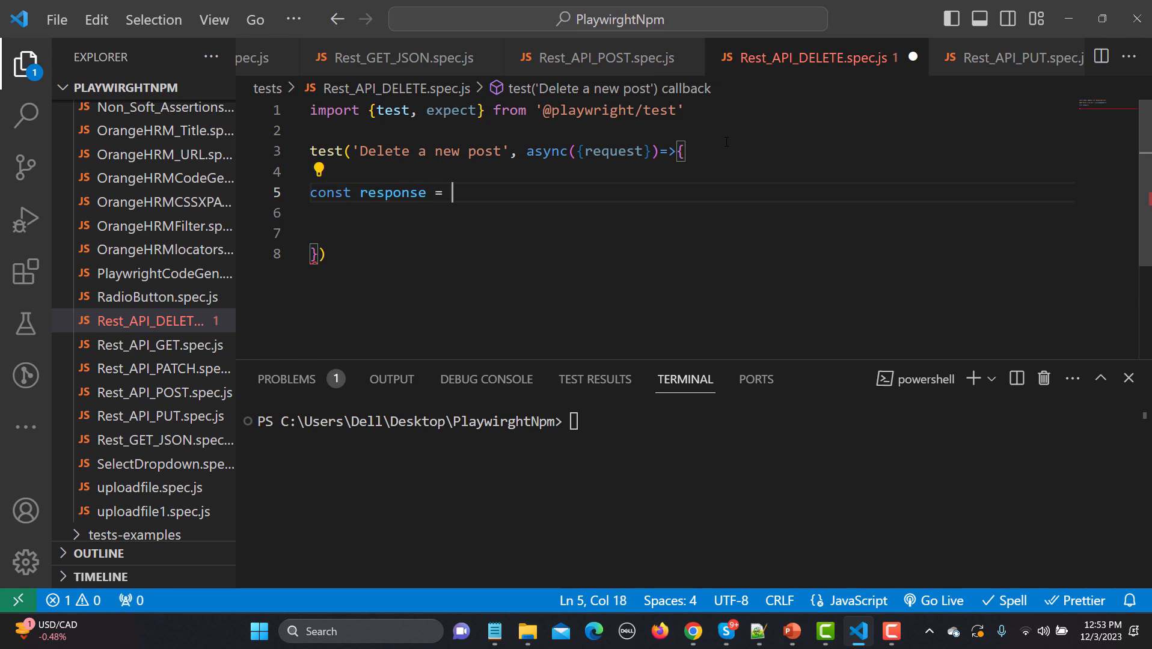
pyautogui.write('await')
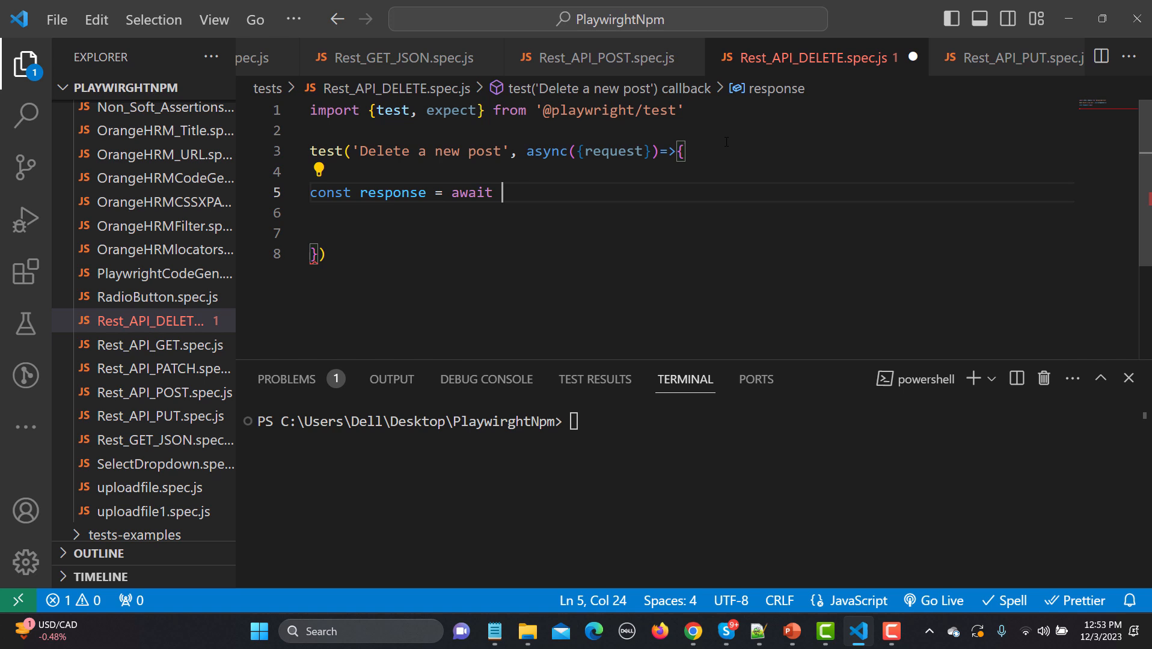
pyautogui.write('request')
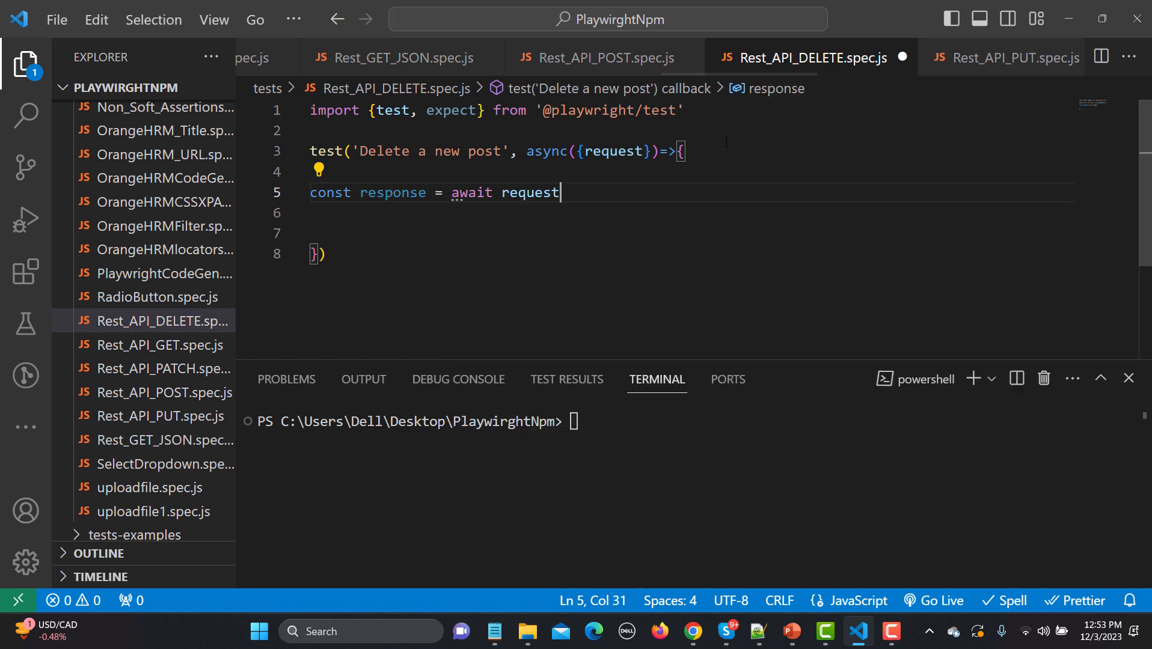
pyautogui.write('.delete')
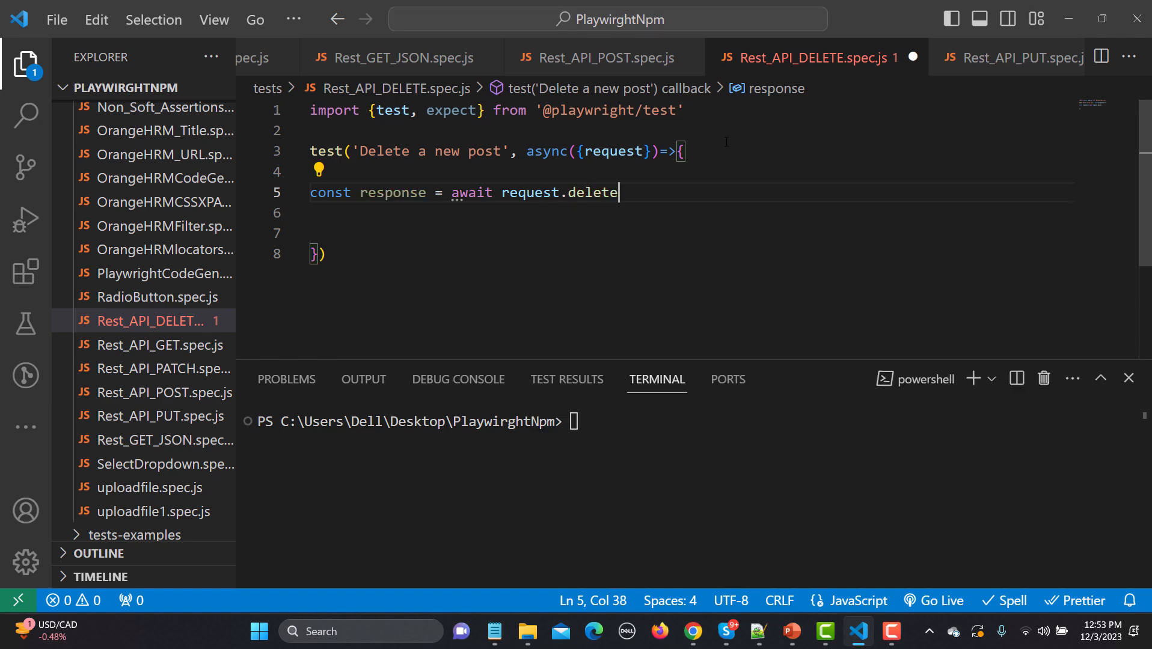
pyautogui.write('(')
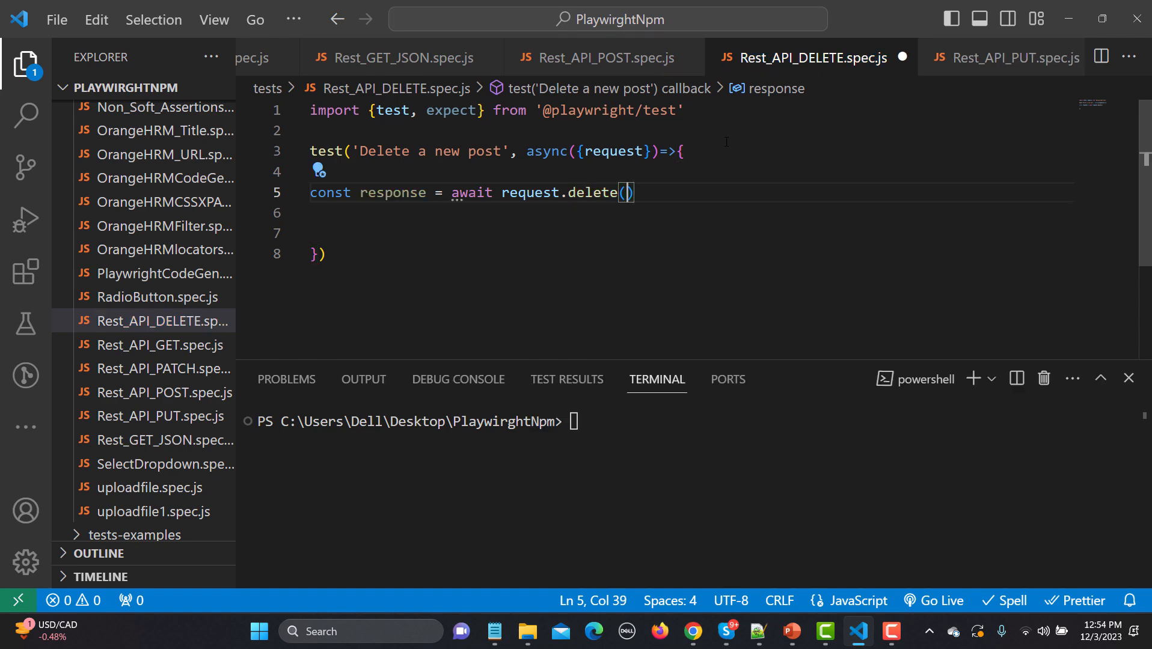
pyautogui.write("'")
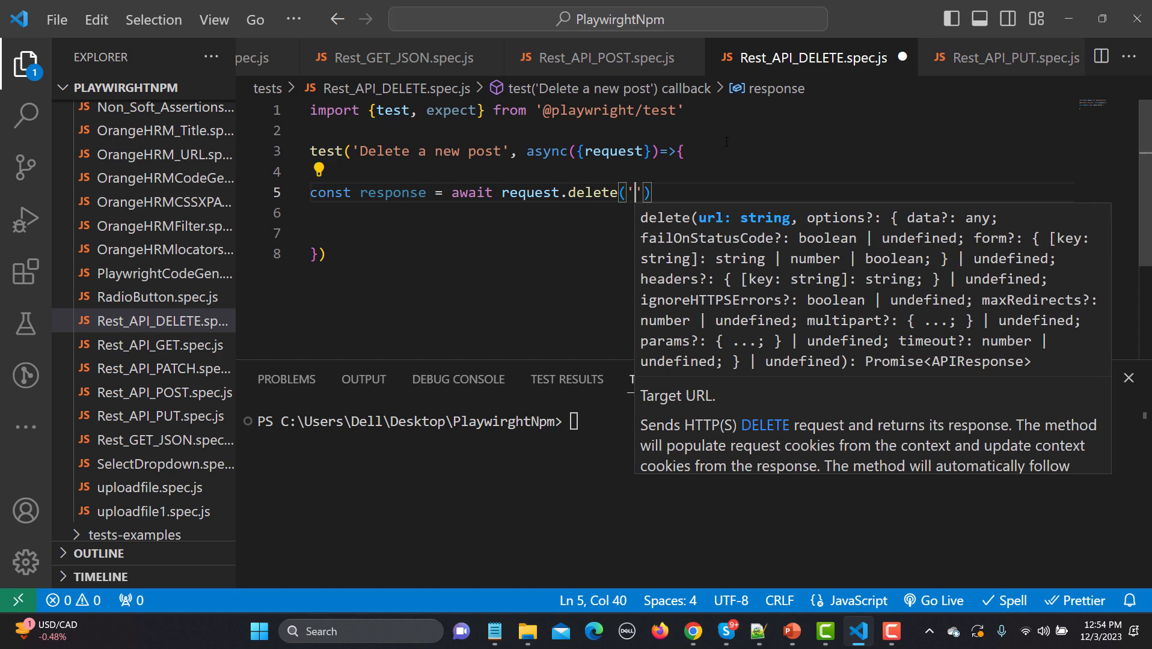
pyautogui.click(691, 631)
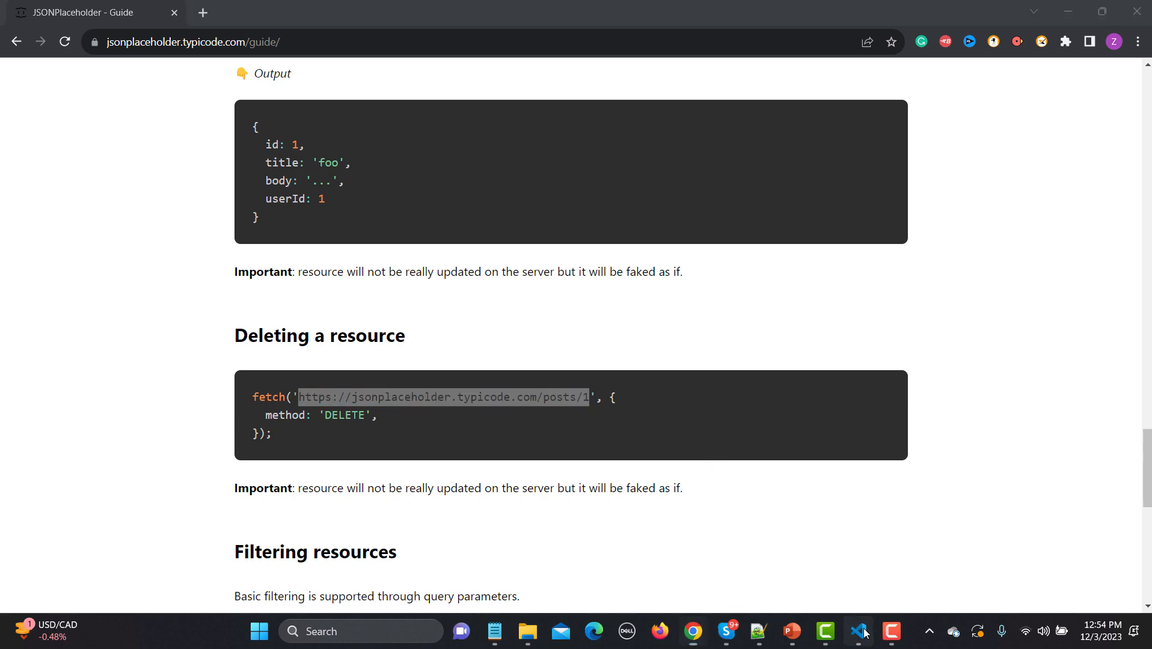
pyautogui.click(858, 630)
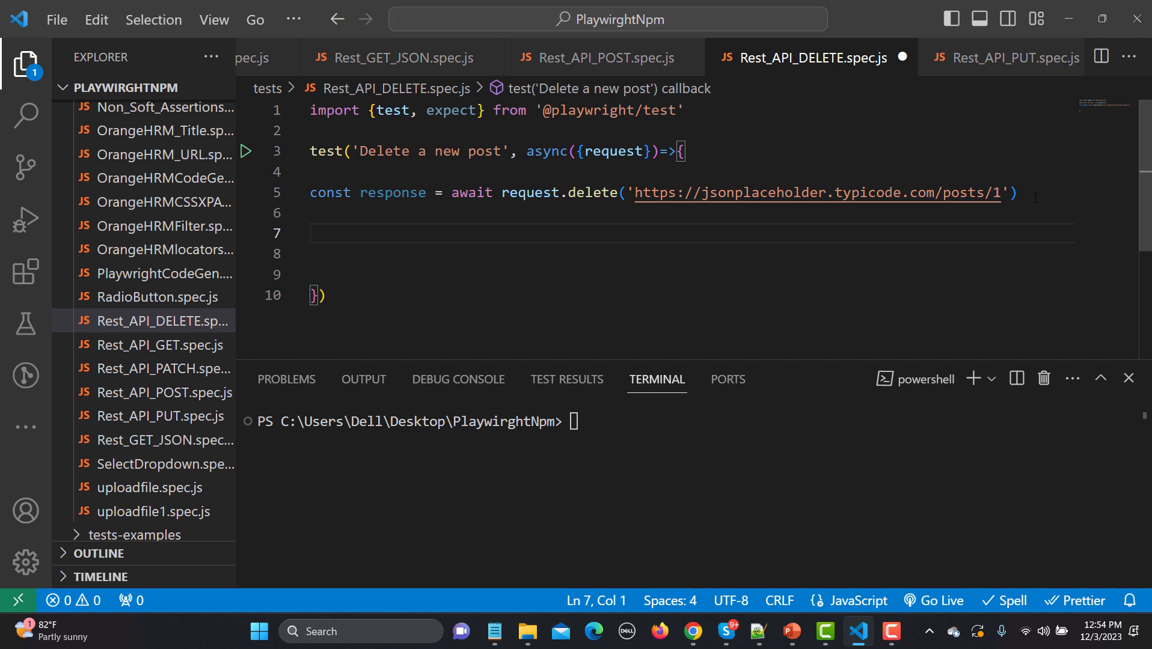
# Paste posts/1 into request.delete() and type expect(response.status()).toBe( on the next line
pyautogui.write('expect')
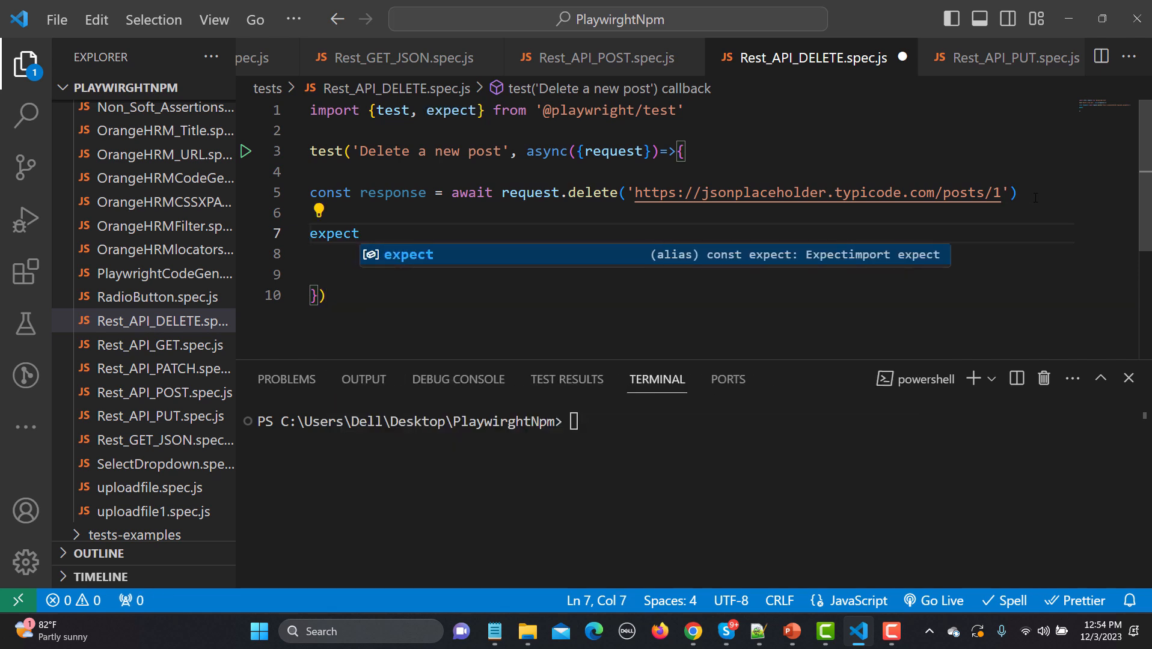
pyautogui.write('(response')
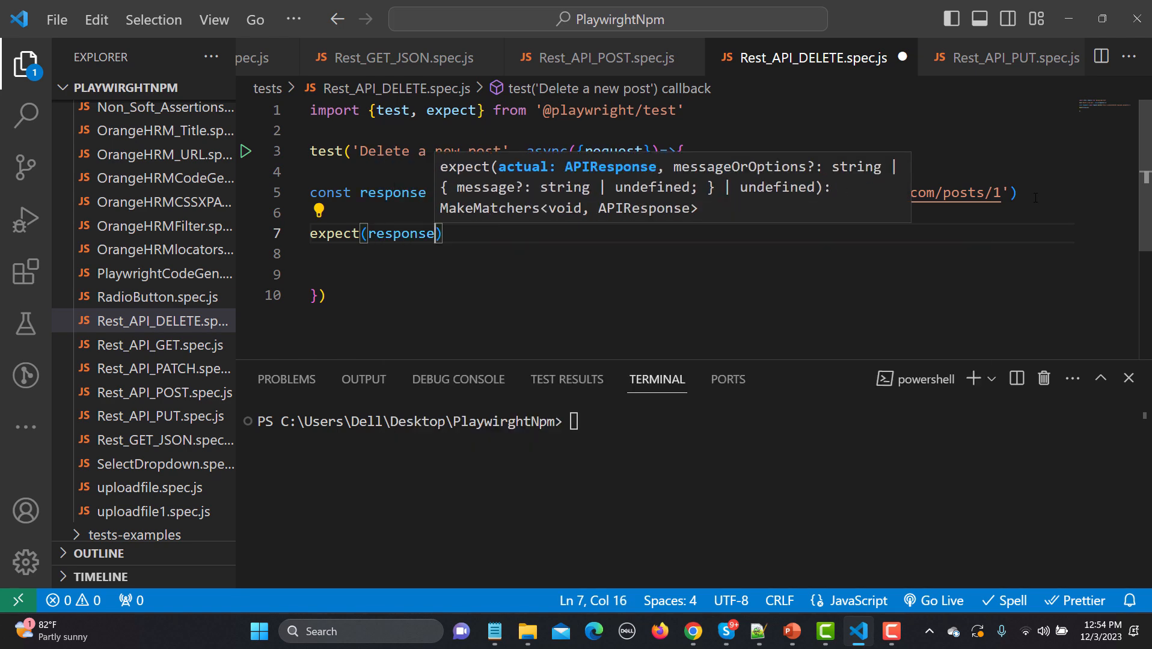
pyautogui.write('.status()')
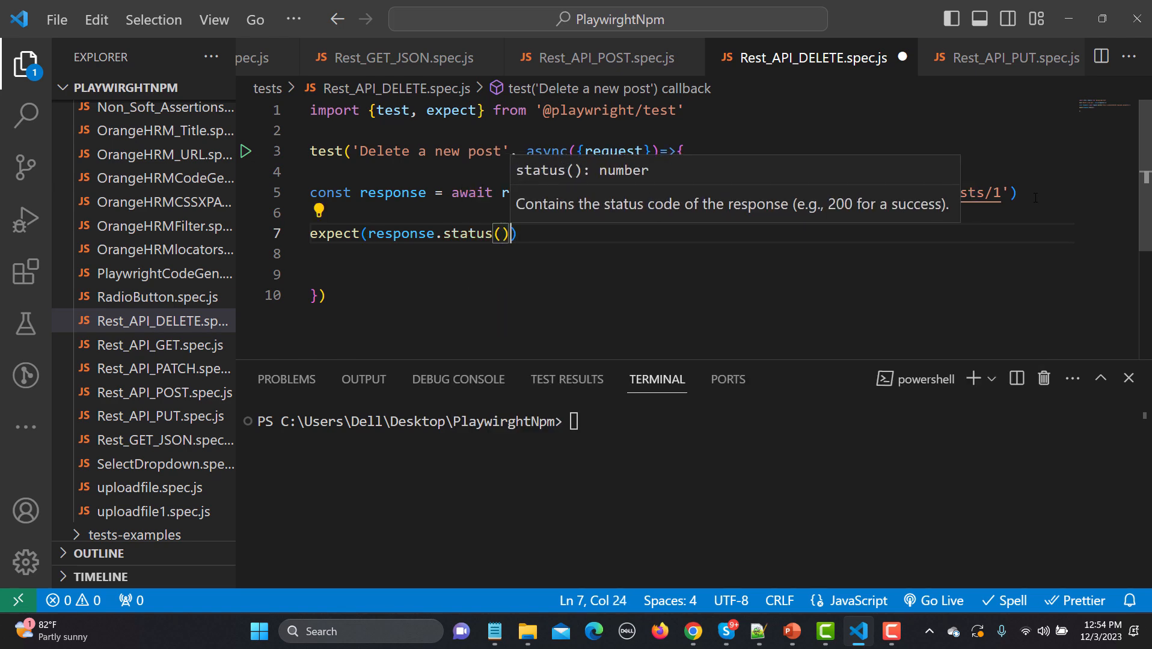
pyautogui.write('.toi')
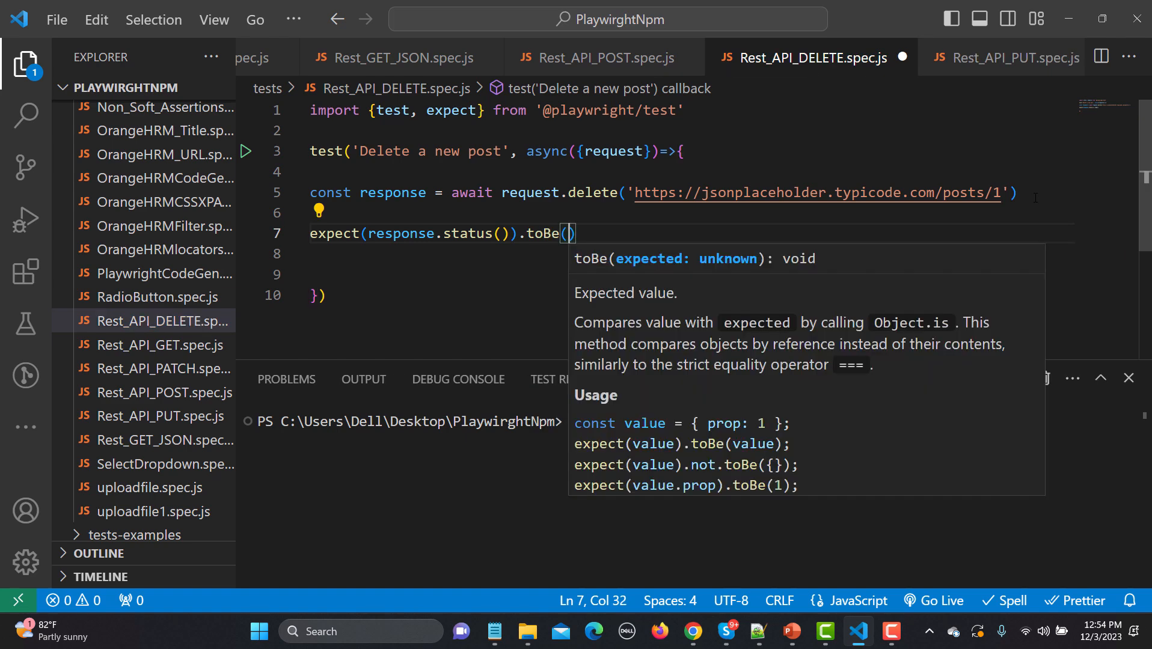
# Expect 201 and run npx playwright test -g "Delete a new post", which fails receiving 200
pyautogui.write('201')
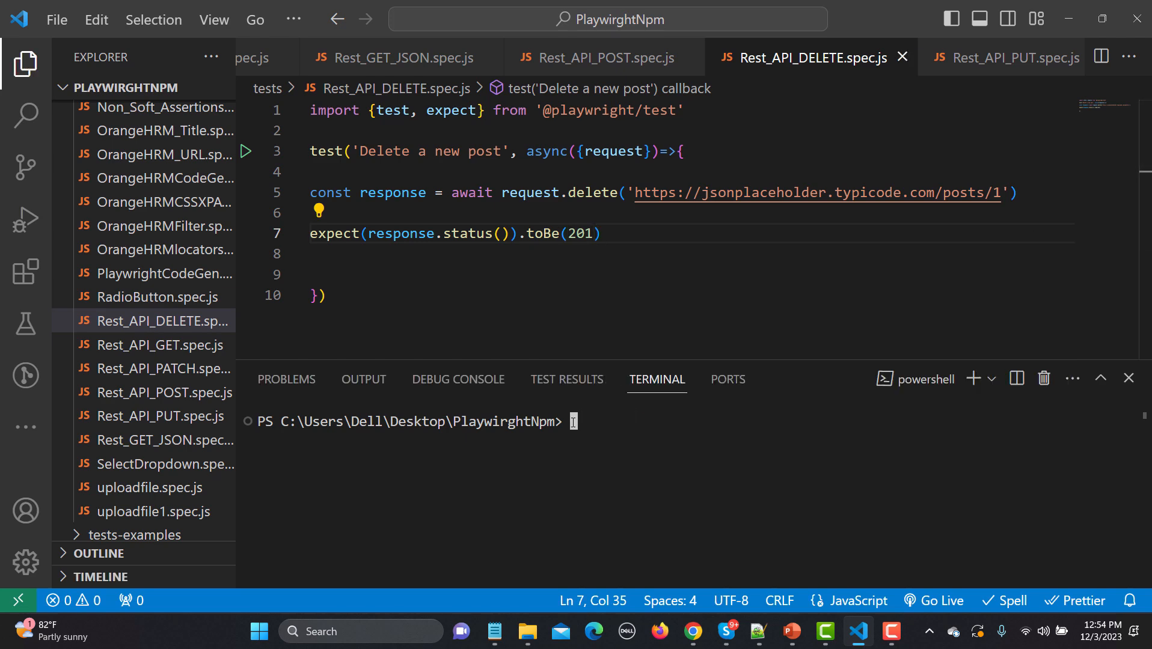
pyautogui.write('npx playwright test -g "Delete a new post"')
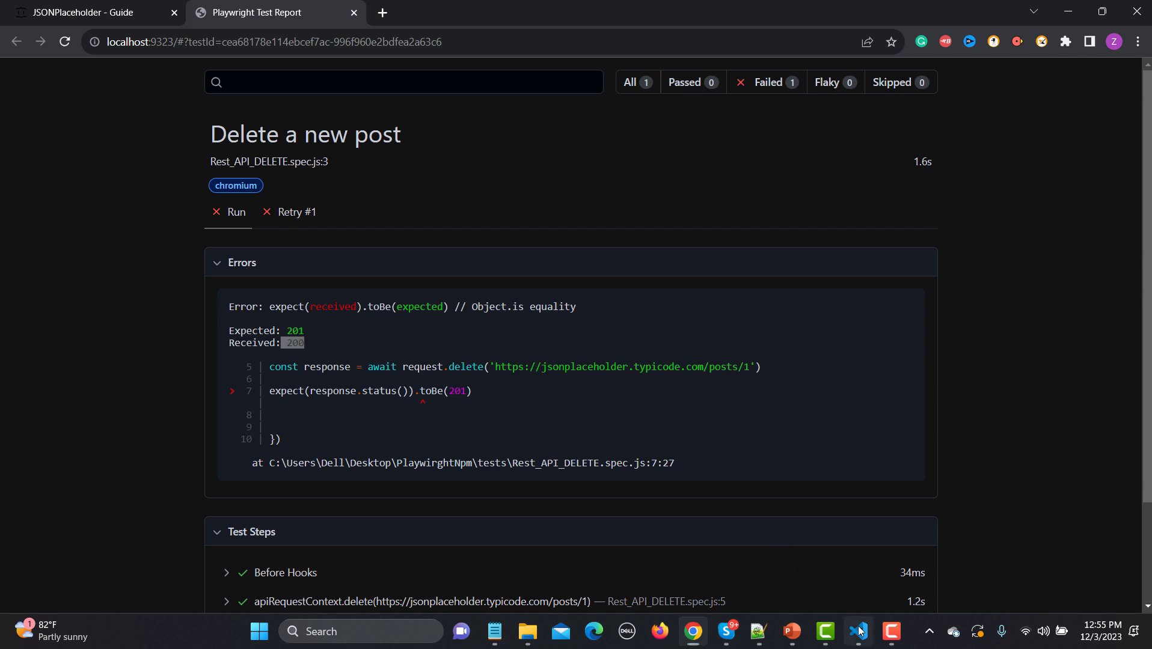
# Change the expected status to 200, stop the report server, rerun the passing test, then open Postman
pyautogui.click(857, 631)
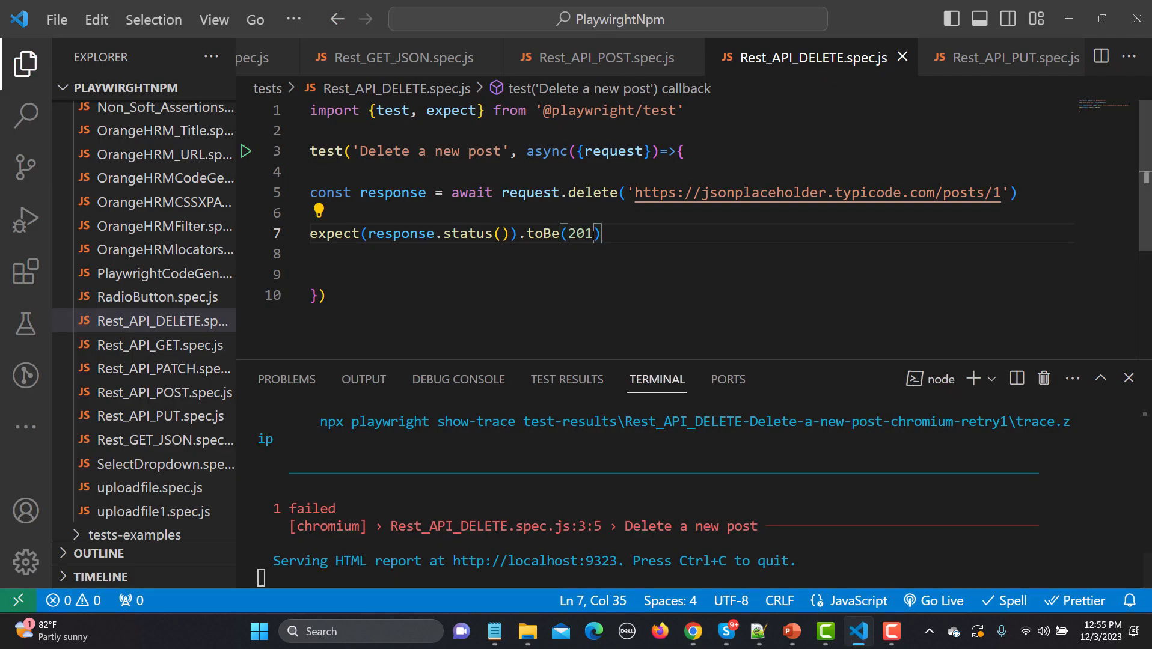
pyautogui.write('200')
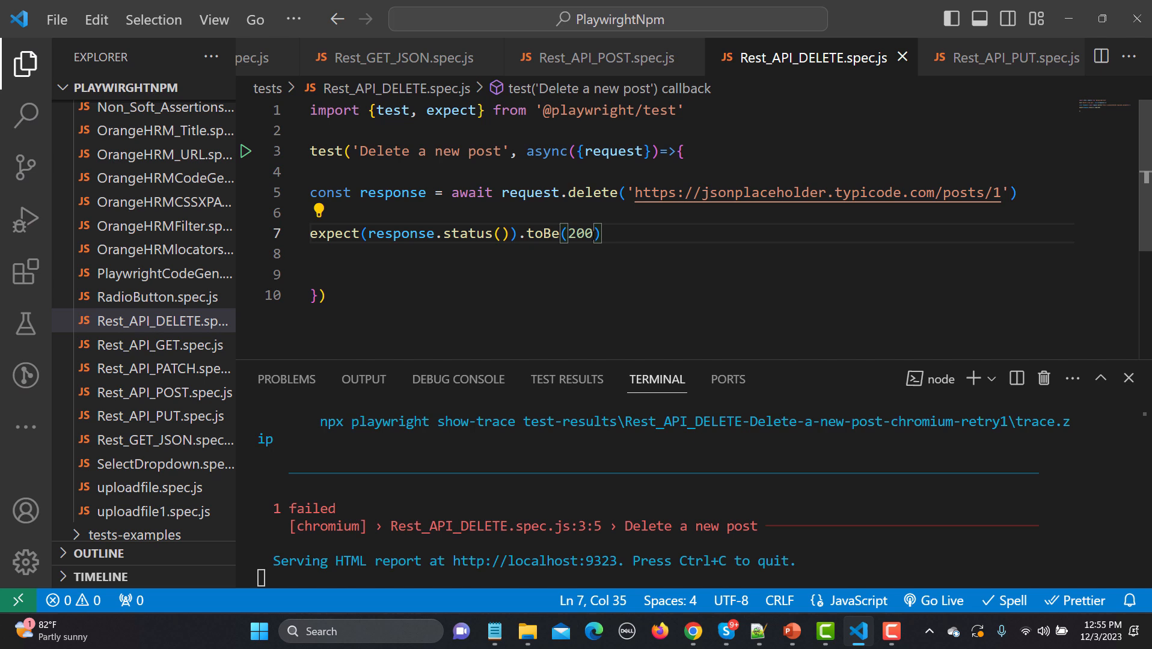
pyautogui.press('ctrl+c')
pyautogui.write('npx playwright test -g "Delete a new post"')
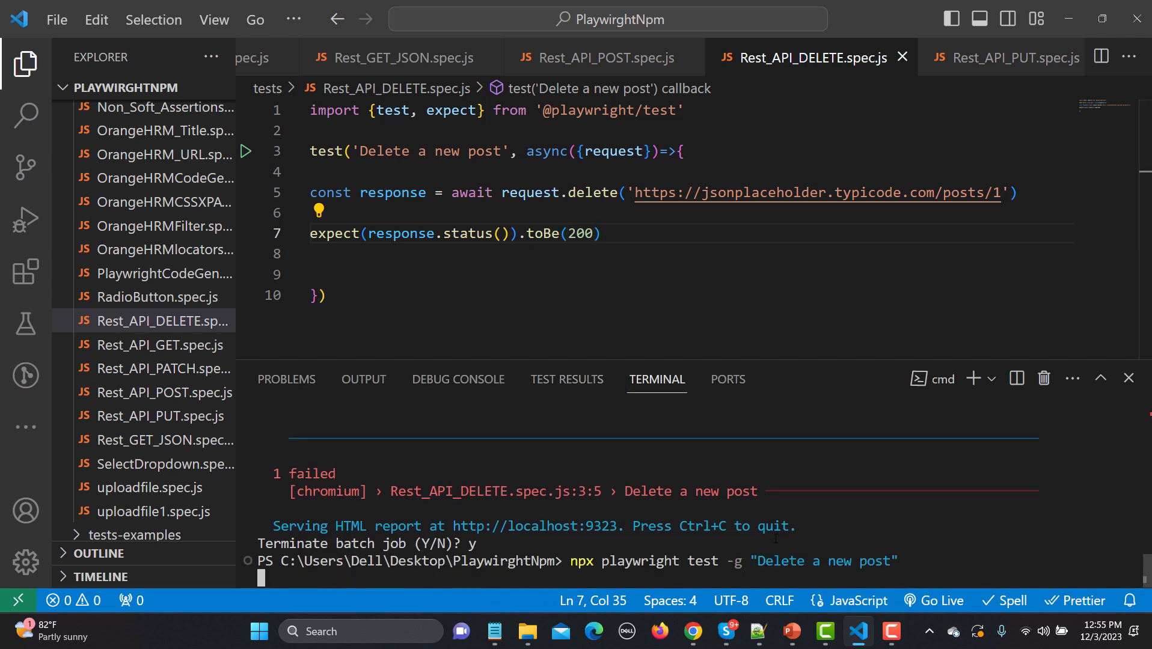
pyautogui.press('Return')
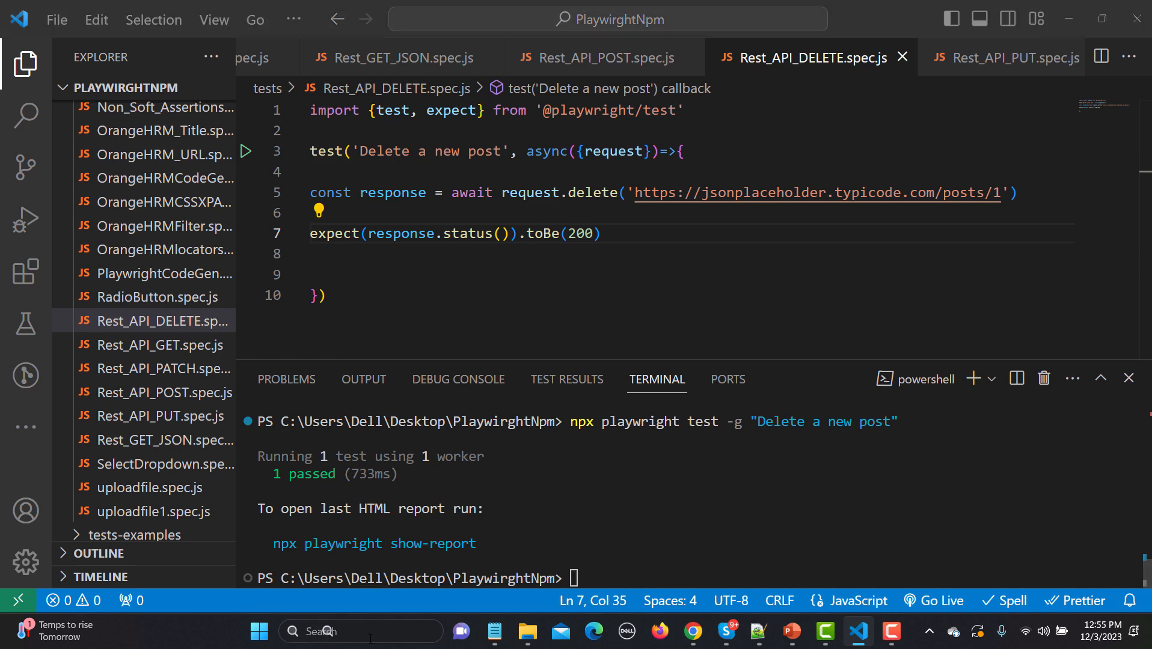
pyautogui.click(360, 631)
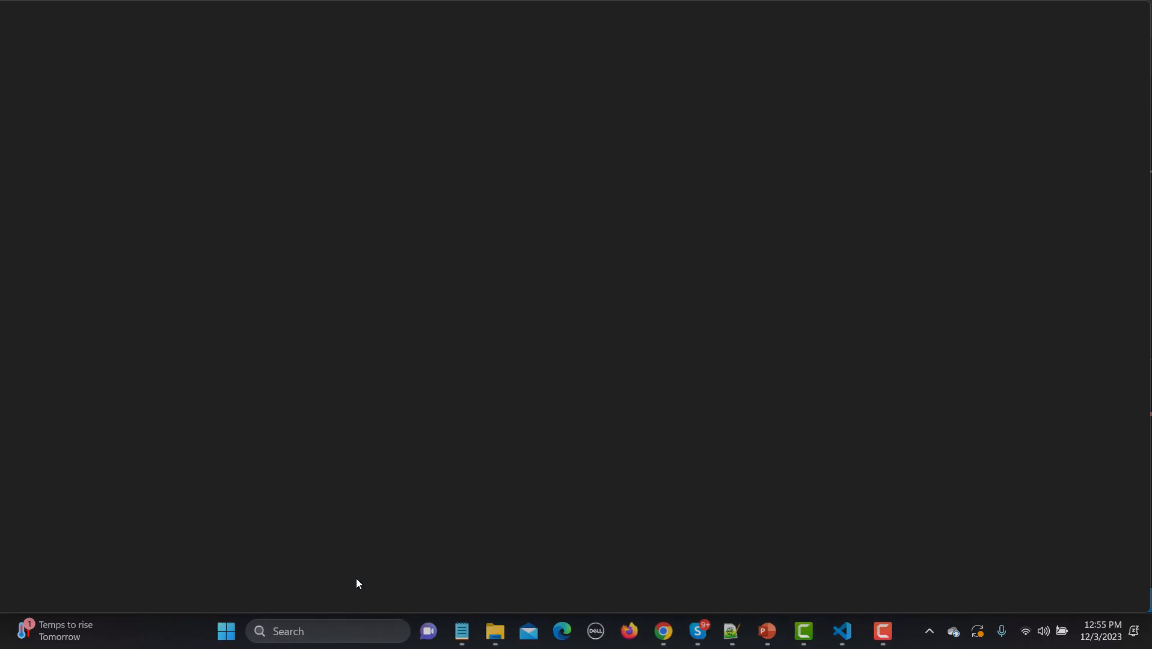
# Create a new untitled Postman request using the DELETE method
pyautogui.click(888, 637)
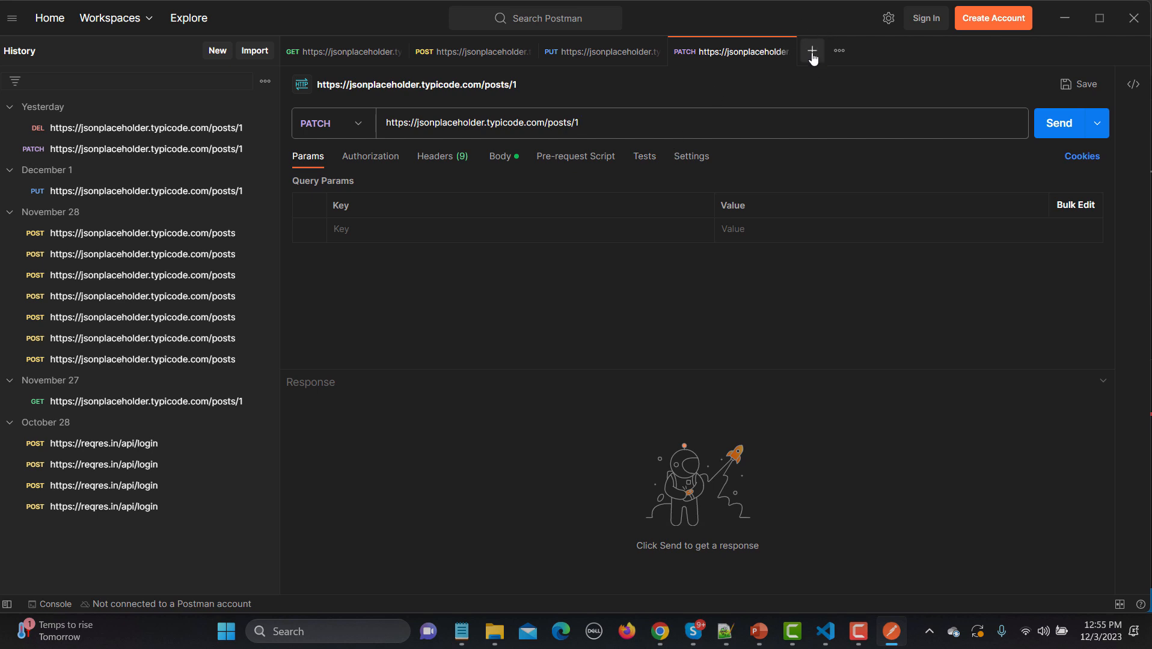
pyautogui.click(811, 52)
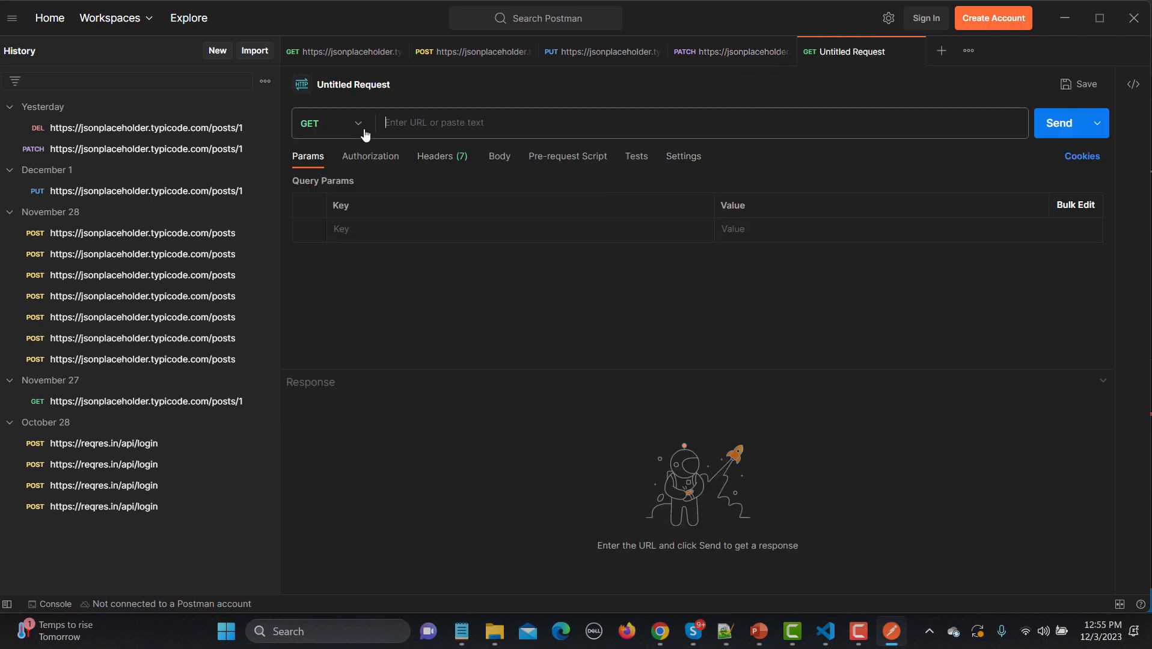
pyautogui.click(330, 123)
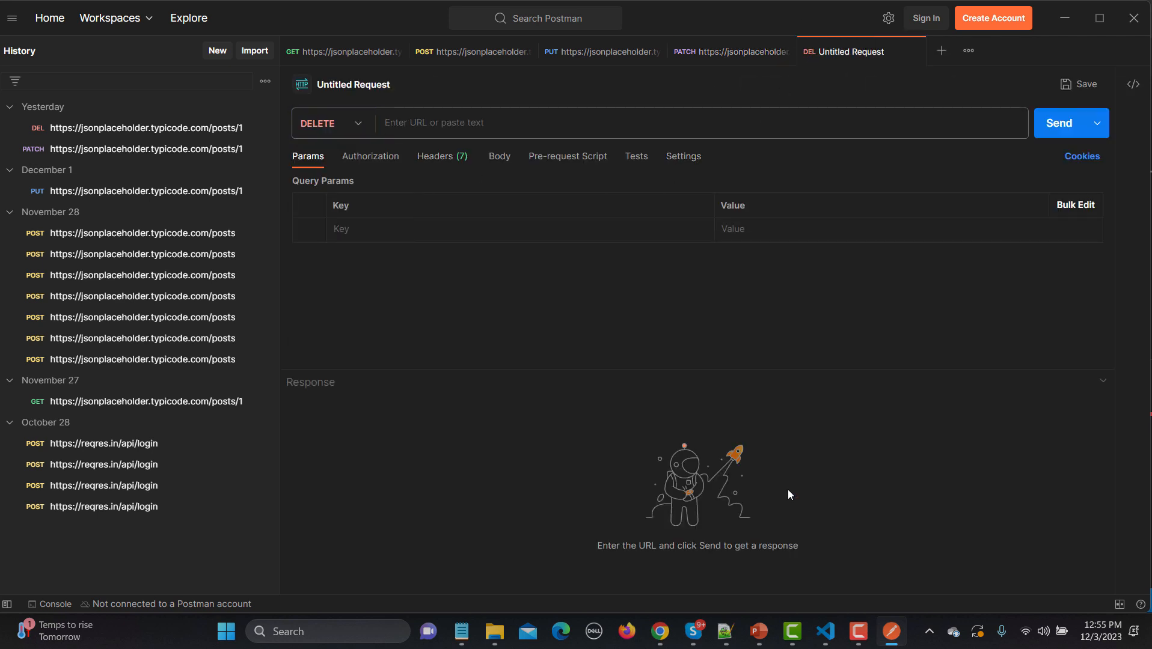
pyautogui.moveTo(768, 627)
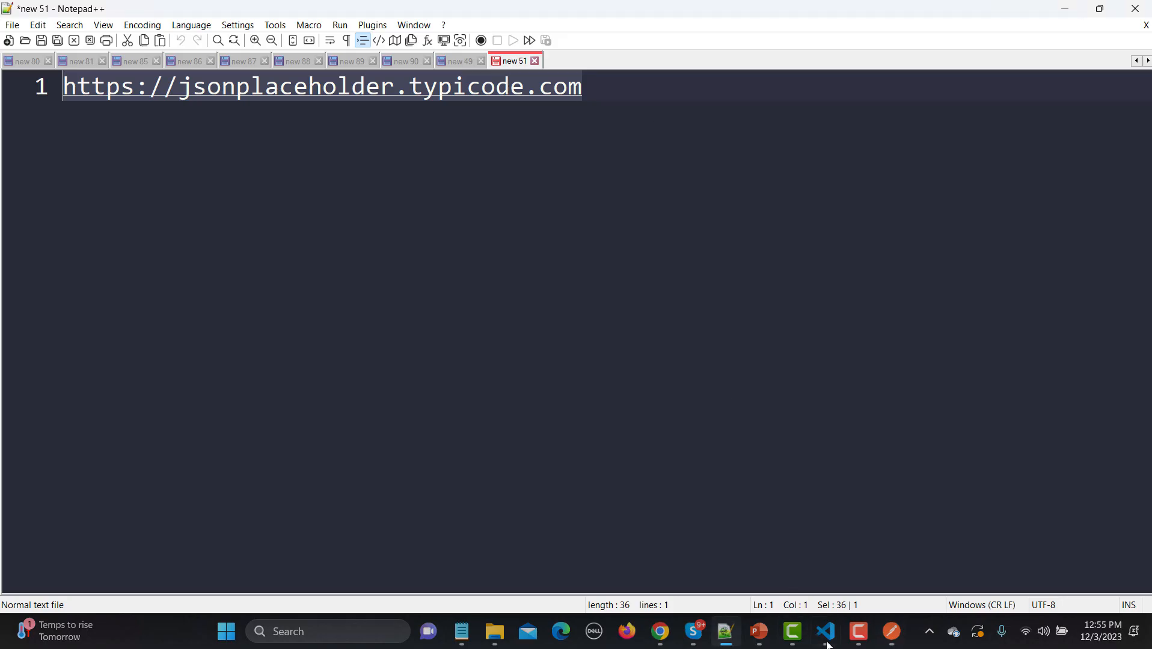
pyautogui.click(825, 631)
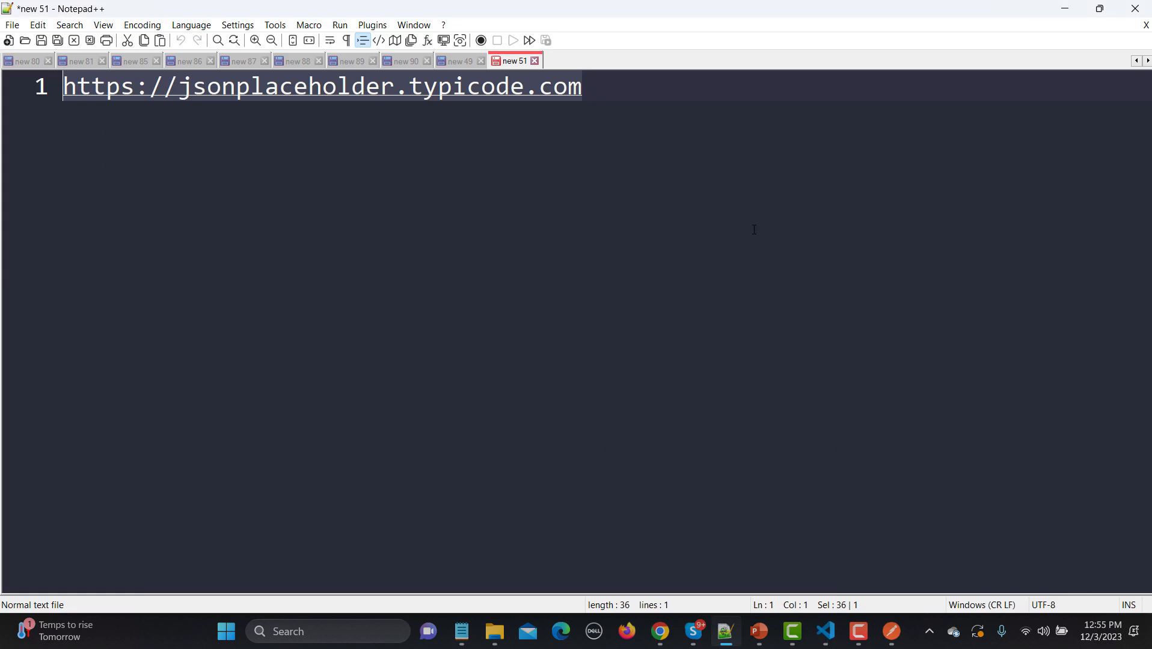
# Send DELETE to jsonplaceholder posts/1 and view headers showing Content-Type application/json; charset=utf-8
pyautogui.click(890, 631)
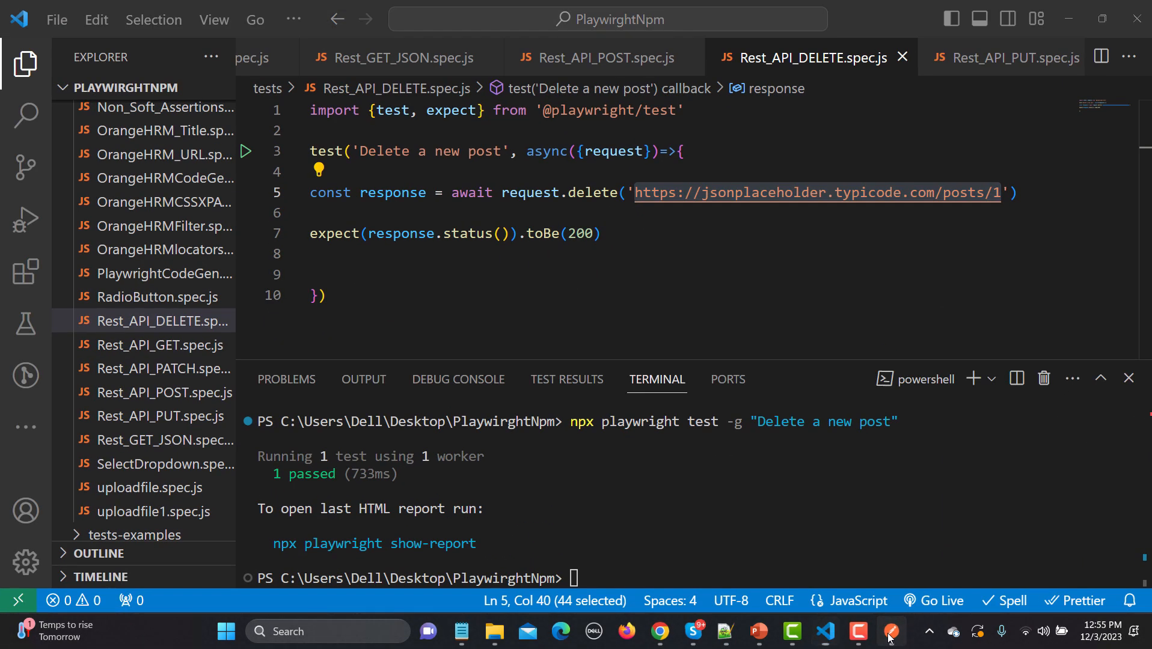
pyautogui.click(889, 631)
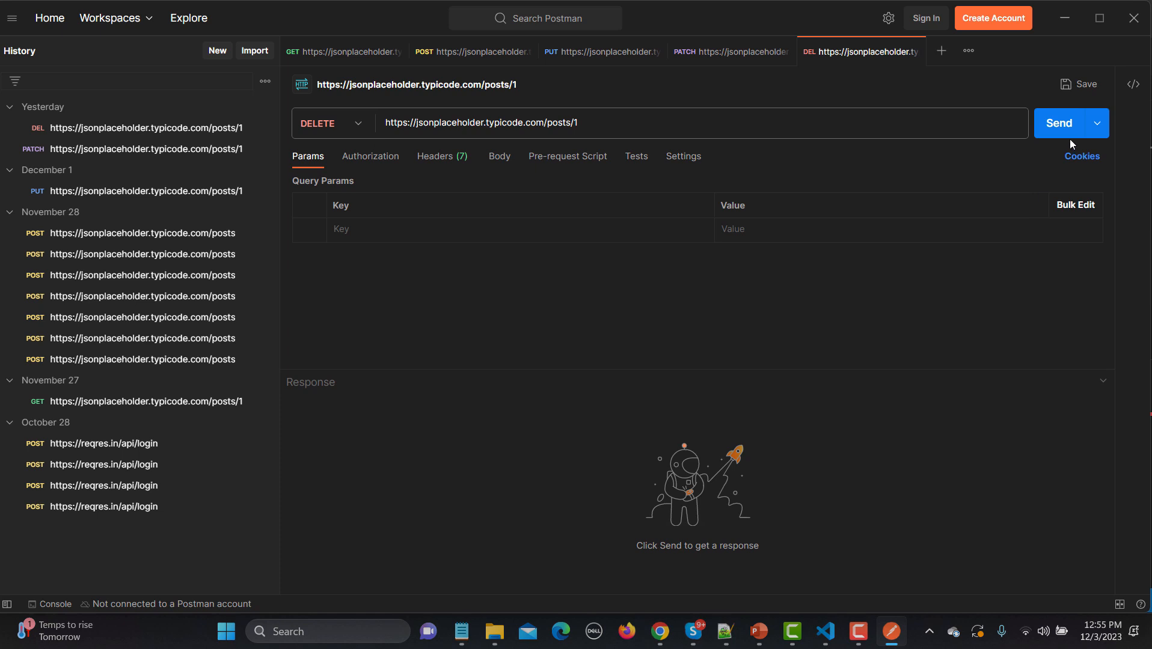
pyautogui.click(1059, 122)
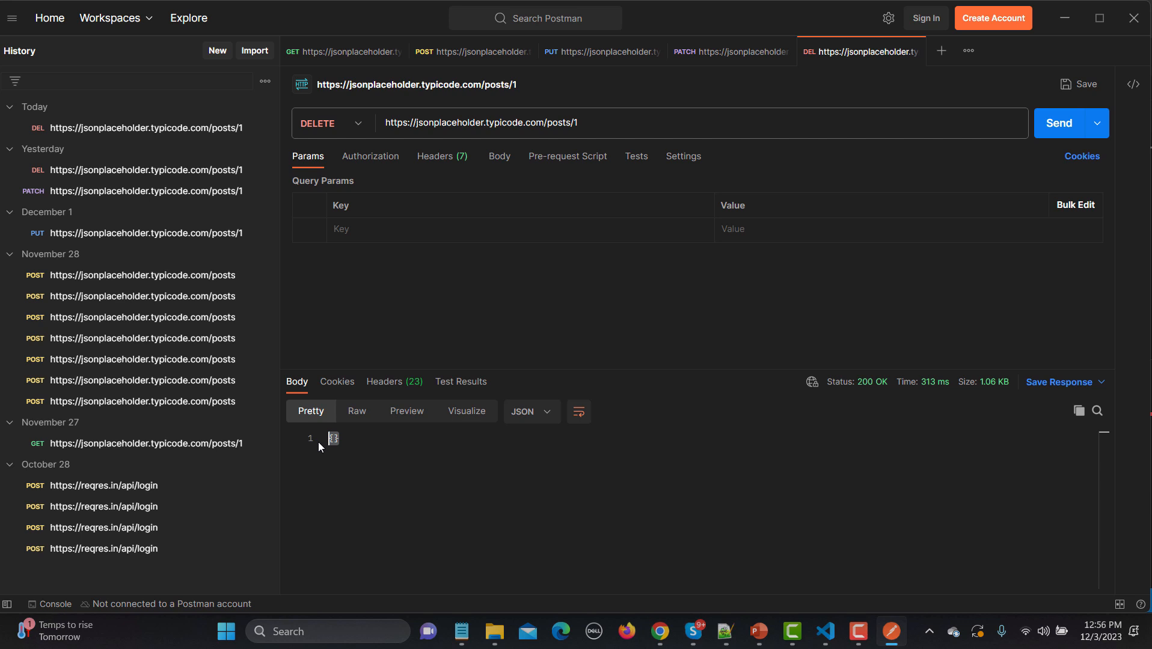
pyautogui.click(383, 381)
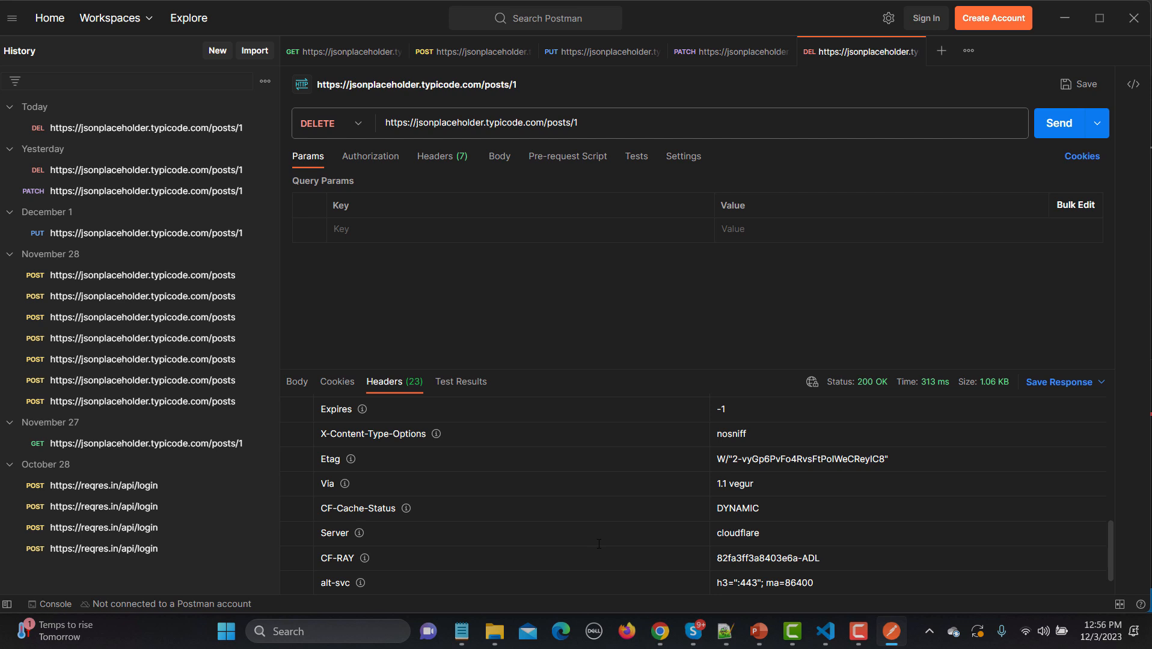
pyautogui.scroll(3)
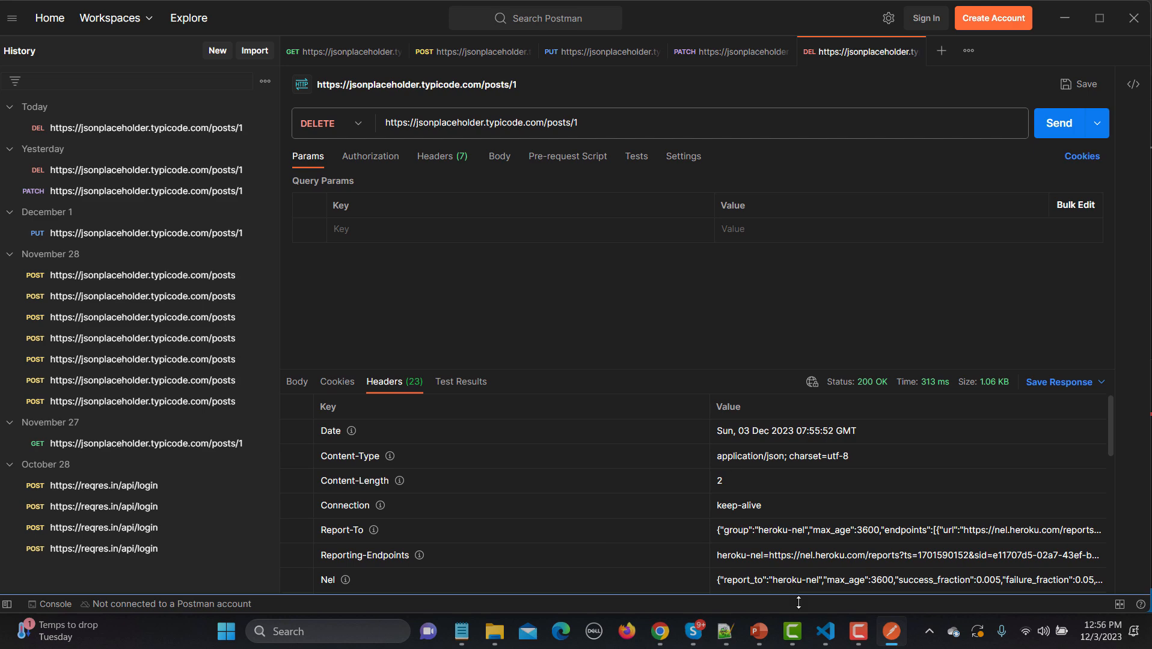
# In the Delete a new post test, store response.headers() in const responseHeaders
pyautogui.click(826, 630)
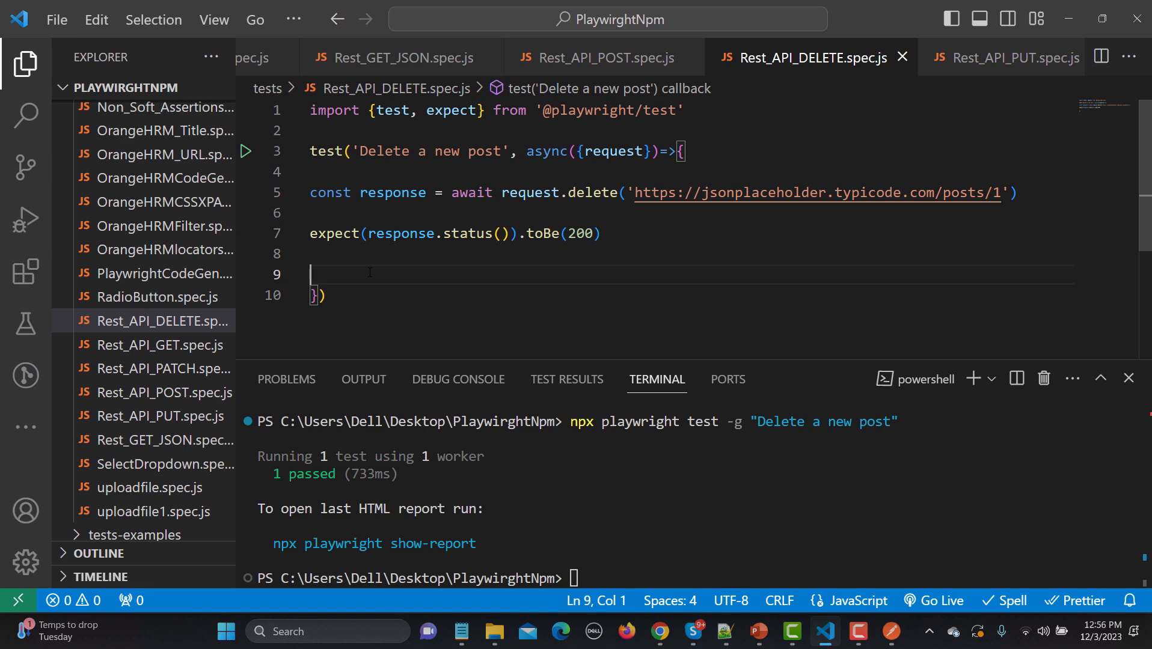
pyautogui.write('cons')
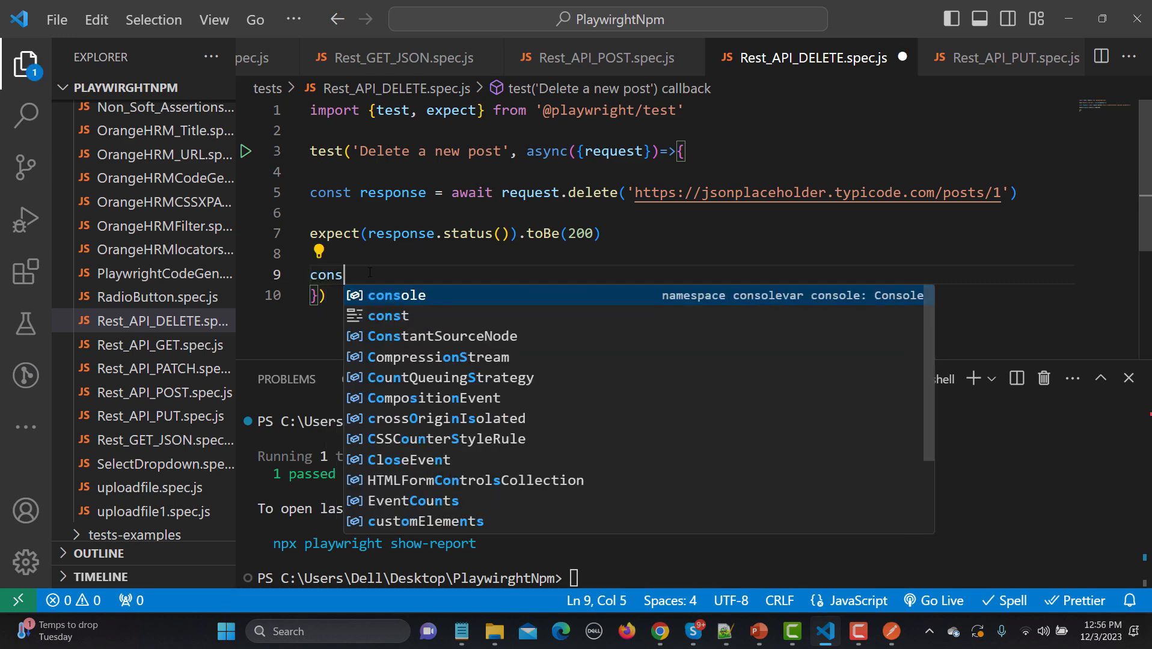
pyautogui.write('t')
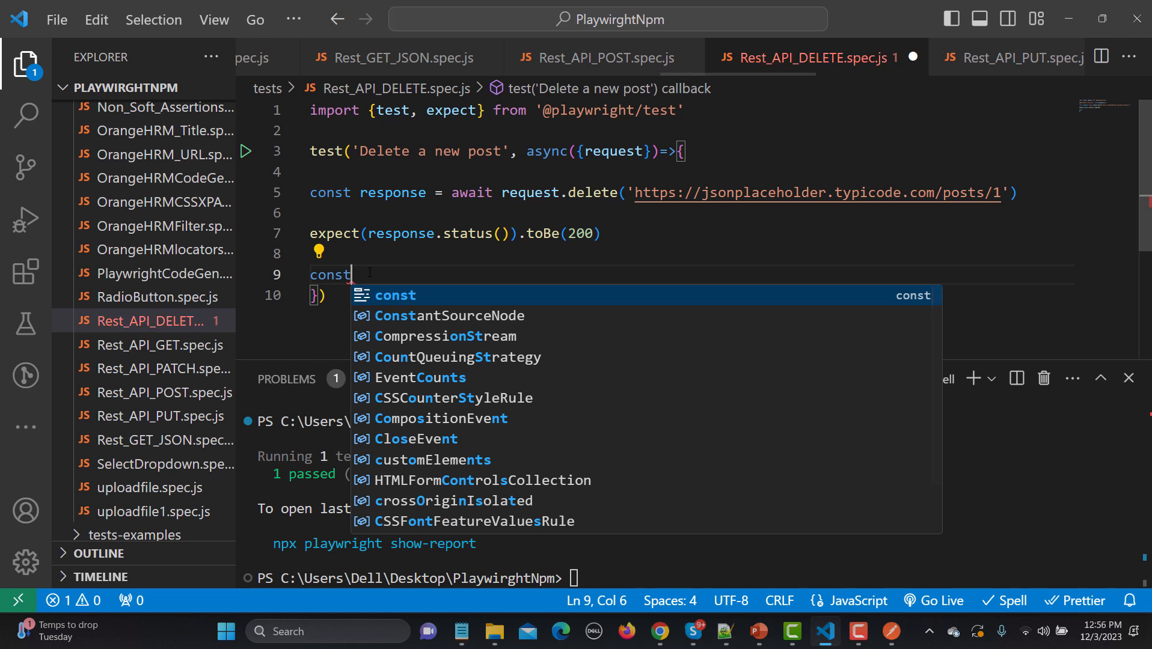
pyautogui.write('responseHeaders =')
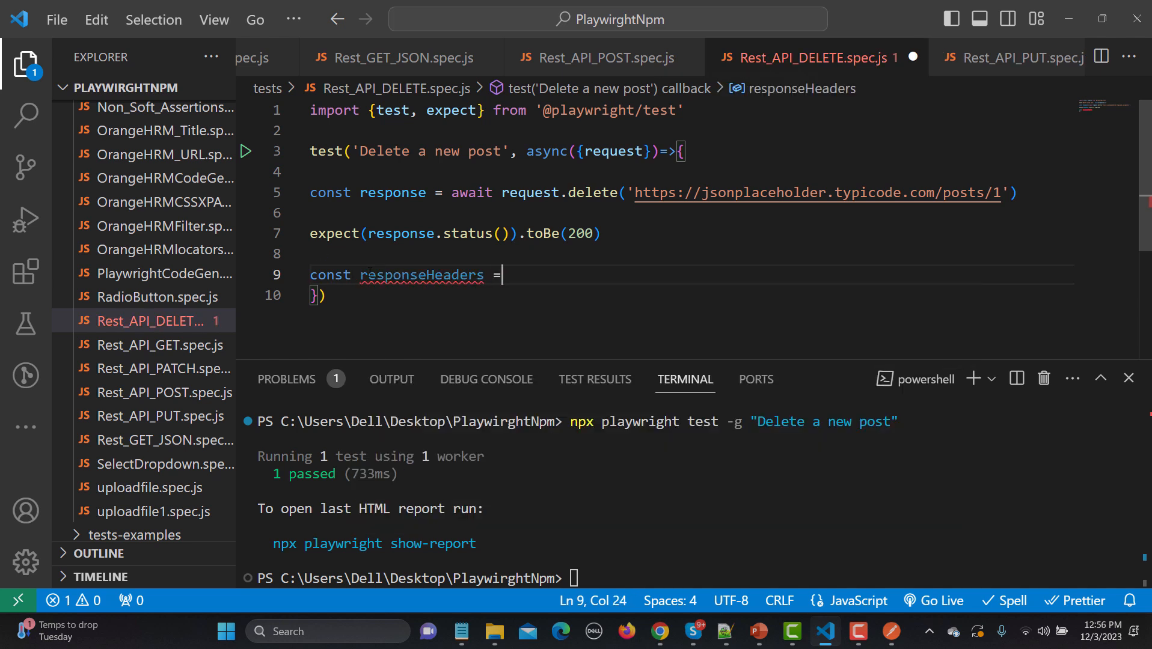
pyautogui.write('response')
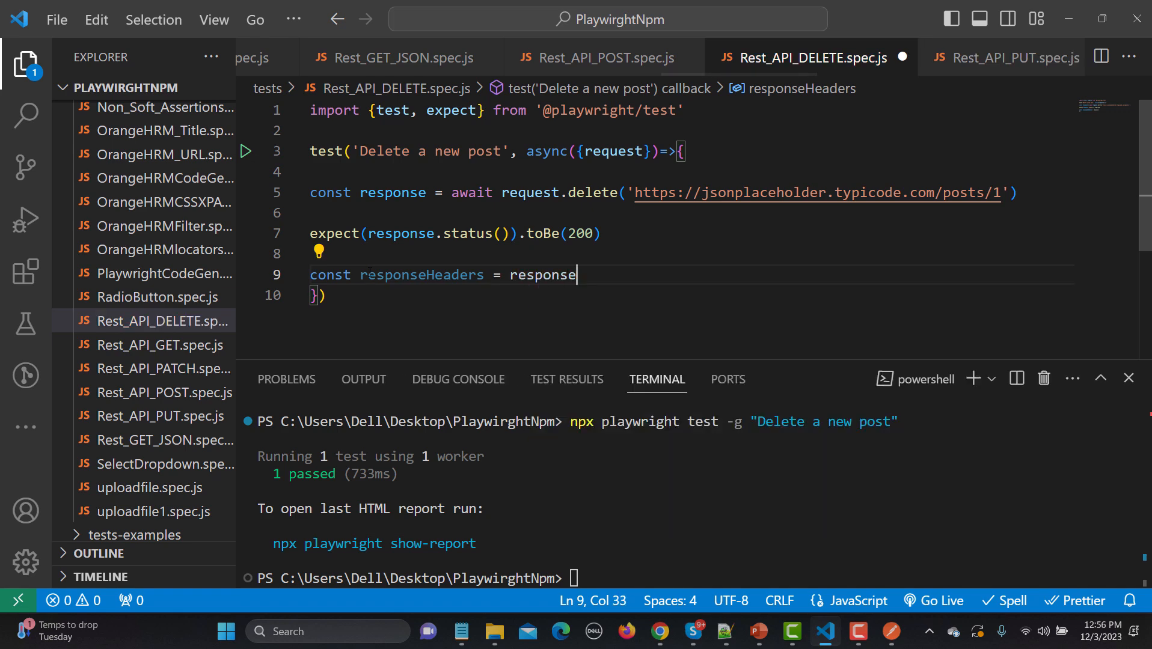
pyautogui.write('.headers();')
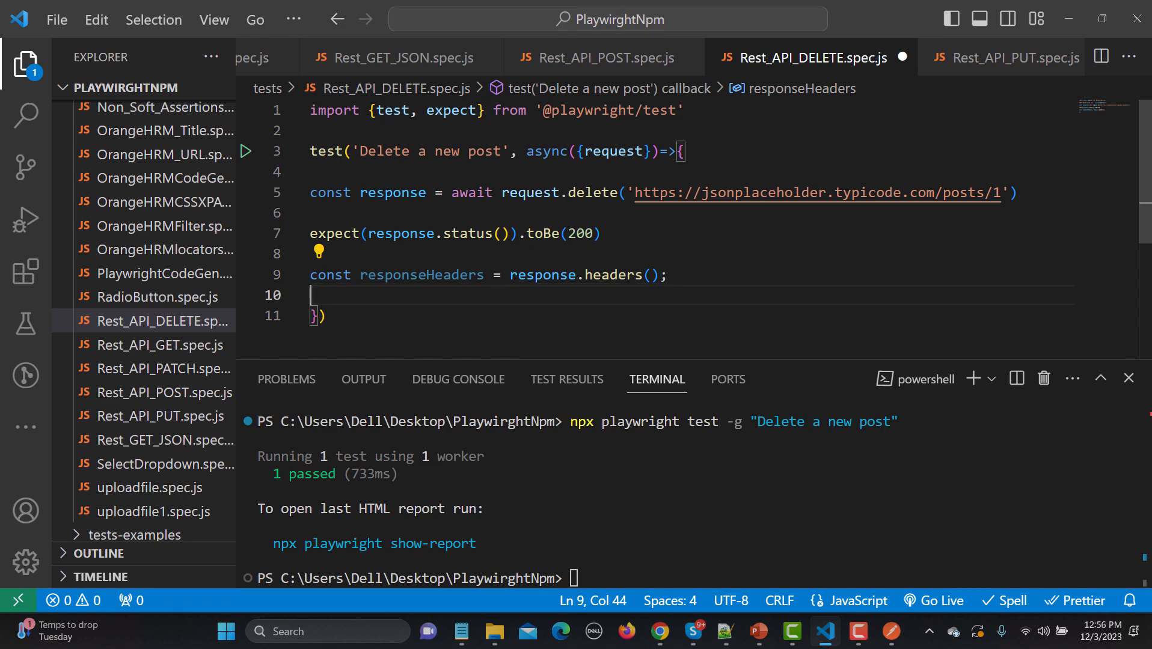
# Add expect(responseHeaders['content-type']).toContain('application/json1')
pyautogui.write('expect')
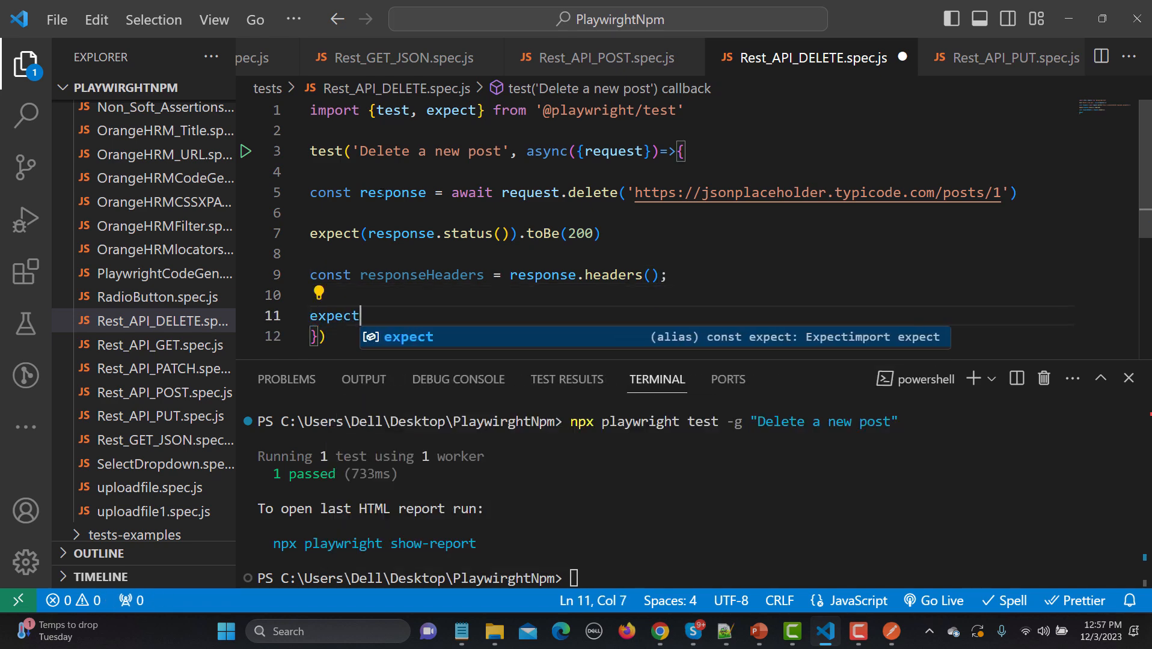
pyautogui.write('(res')
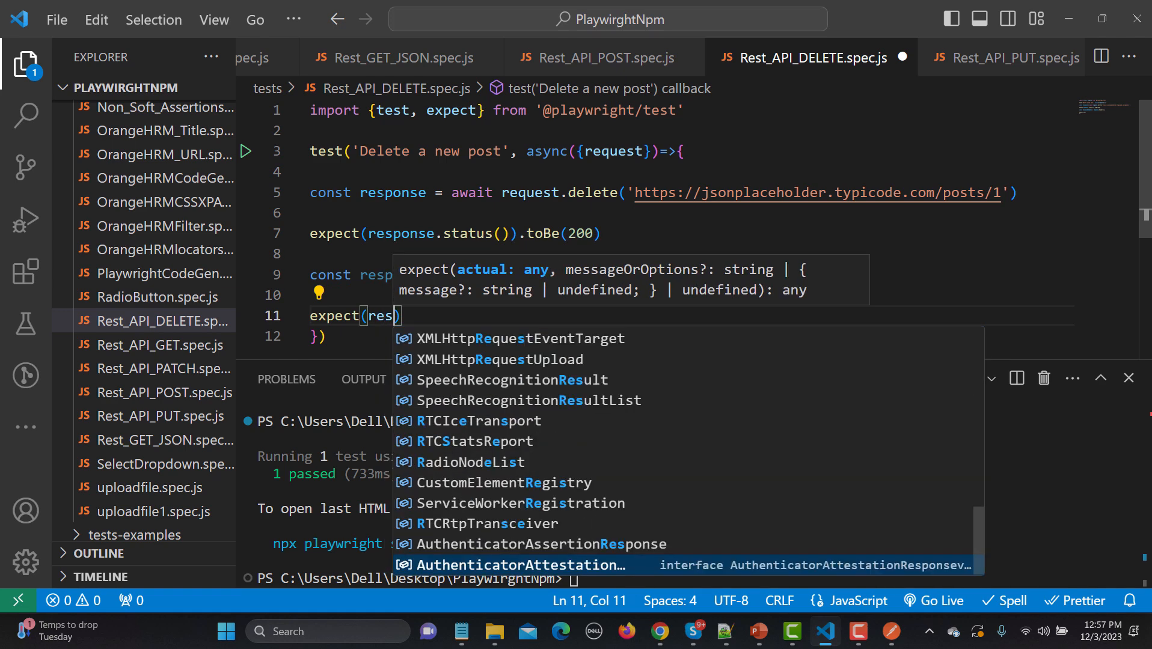
pyautogui.write('ponseHeaders')
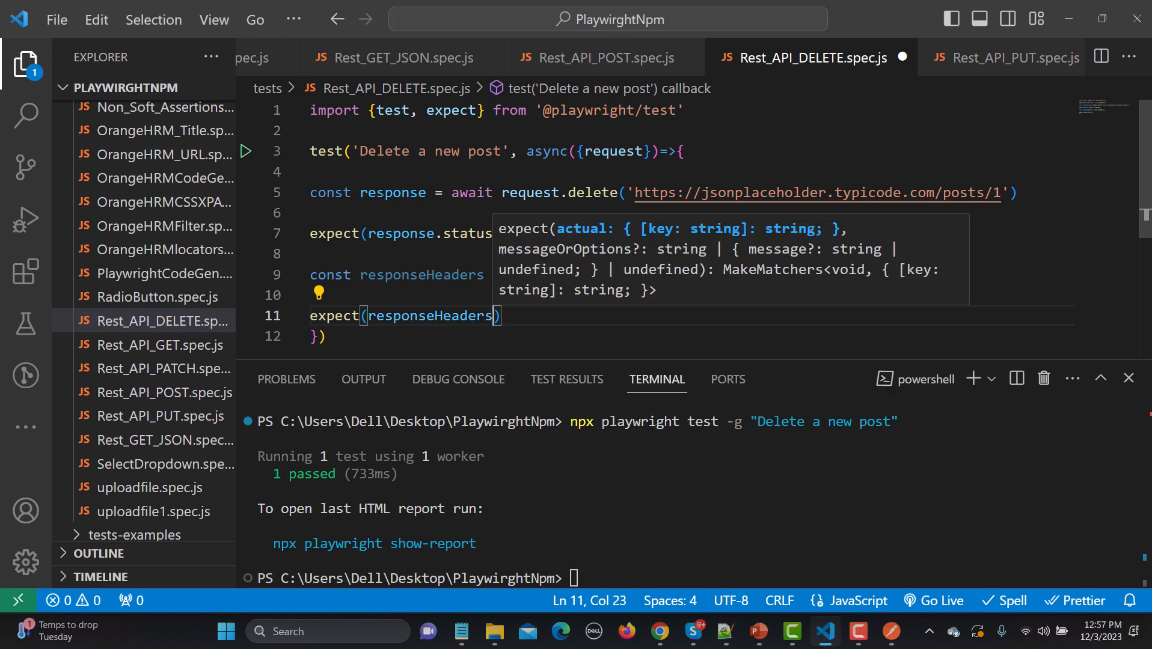
pyautogui.write('[]')
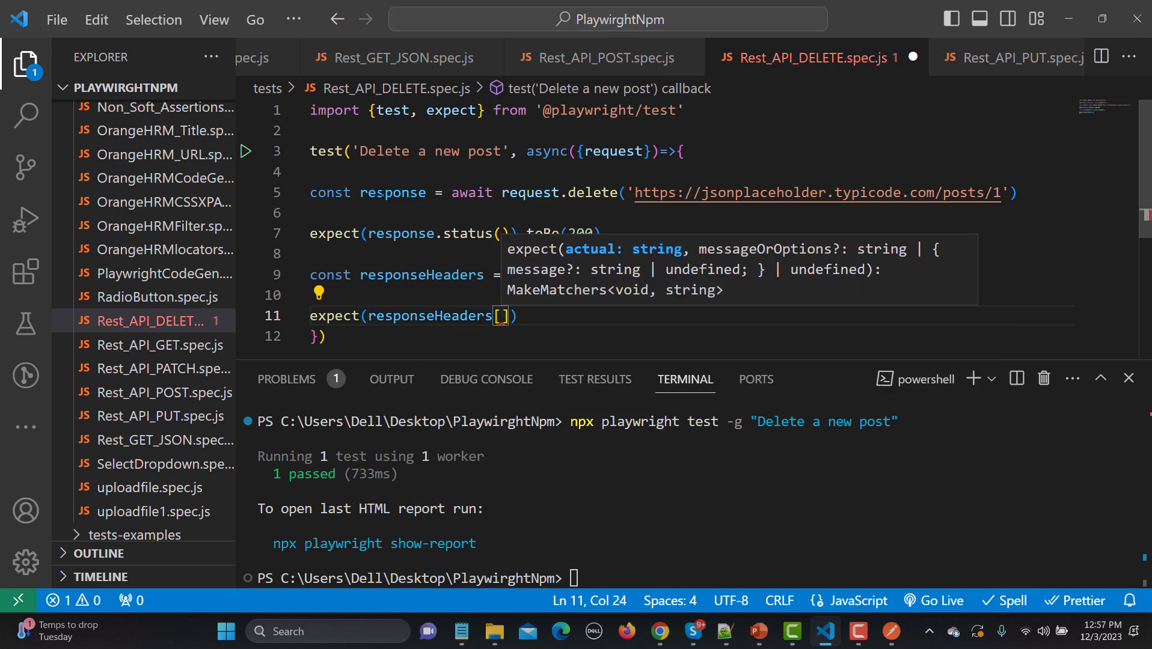
pyautogui.write("''")
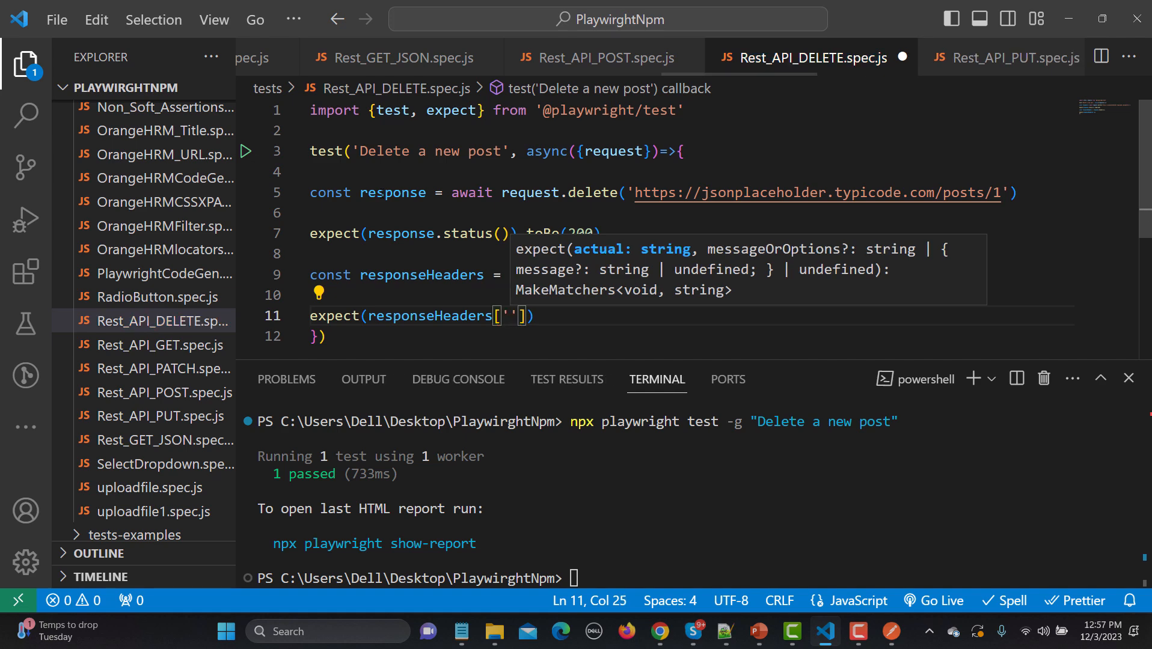
pyautogui.write('content')
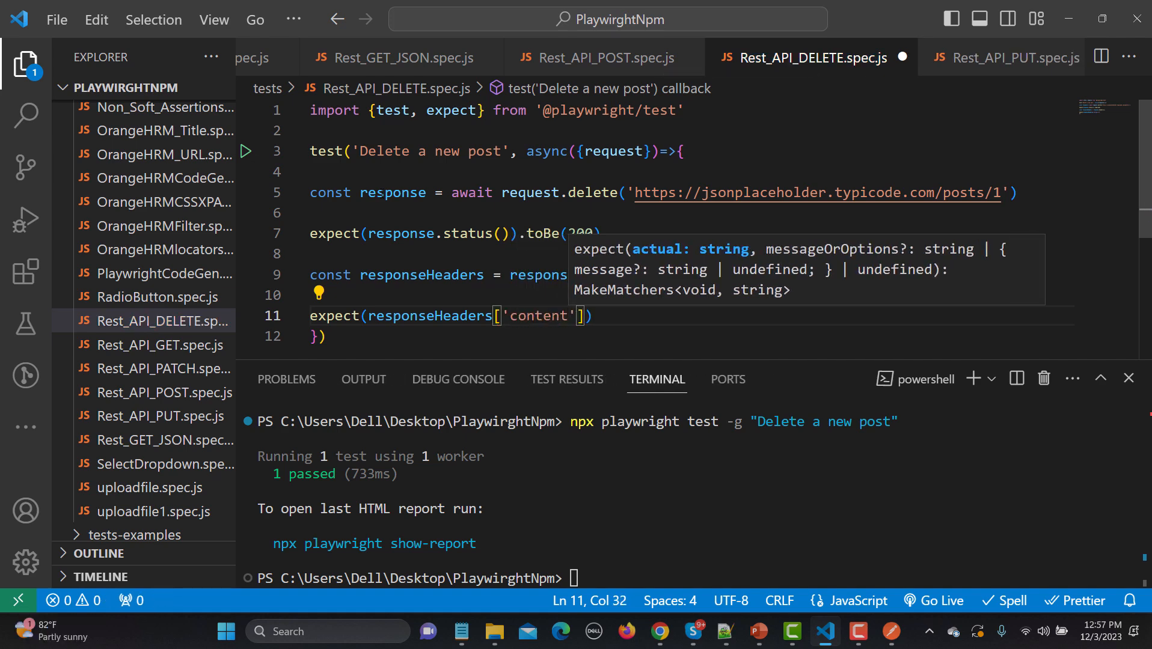
pyautogui.write('-type')
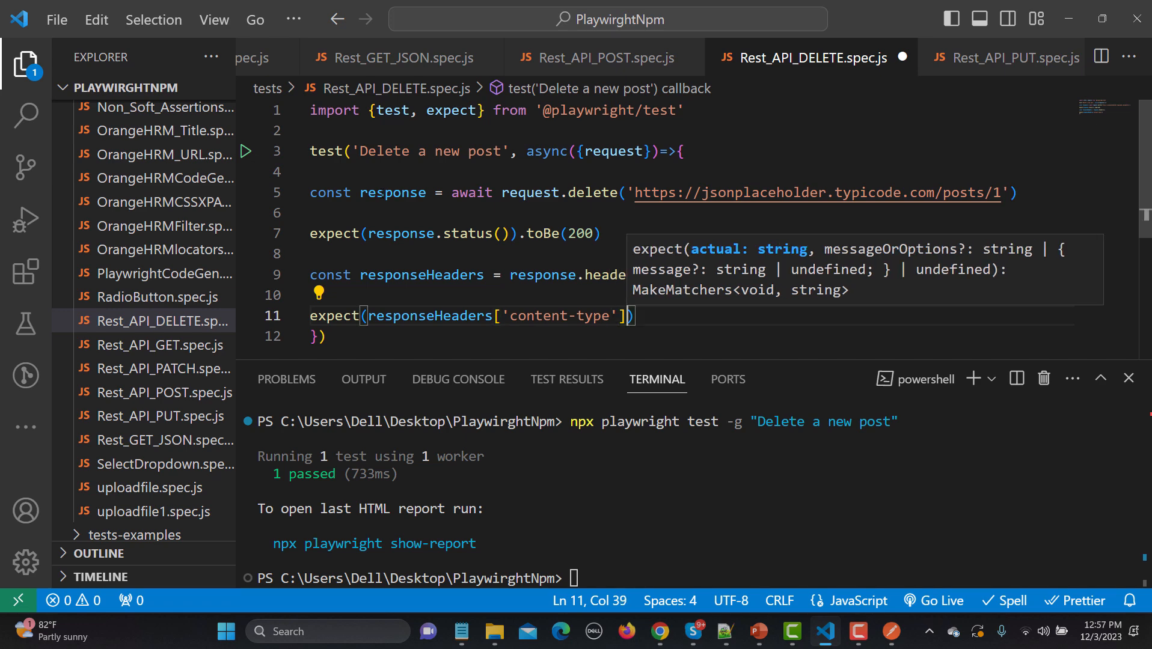
pyautogui.write('.')
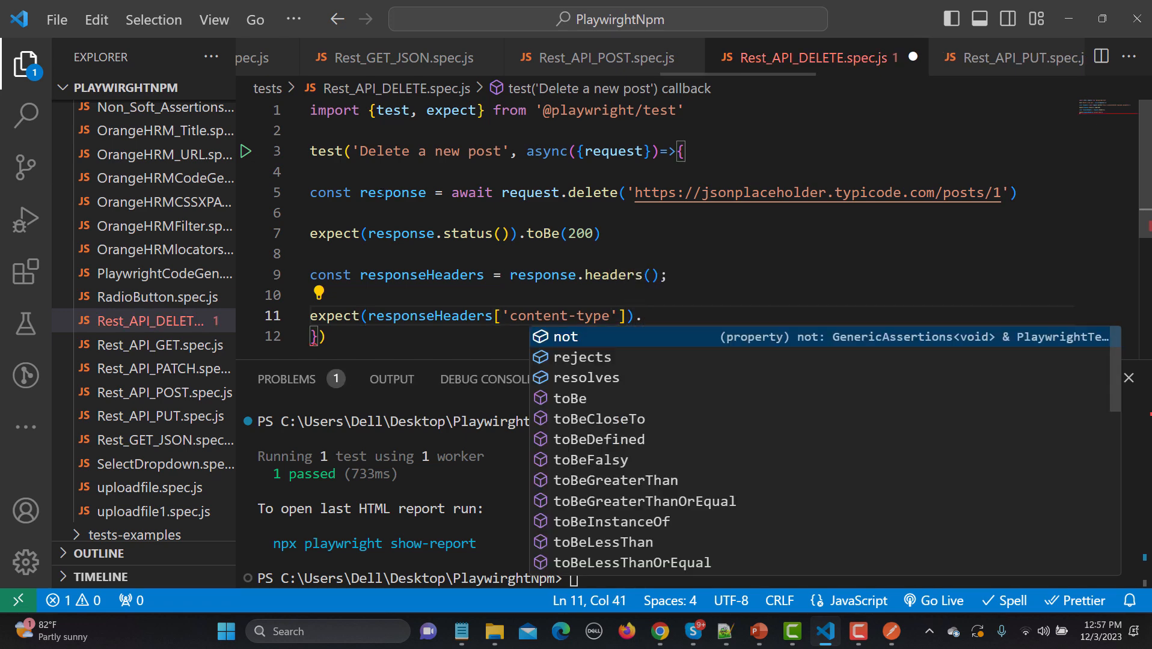
pyautogui.write('toc')
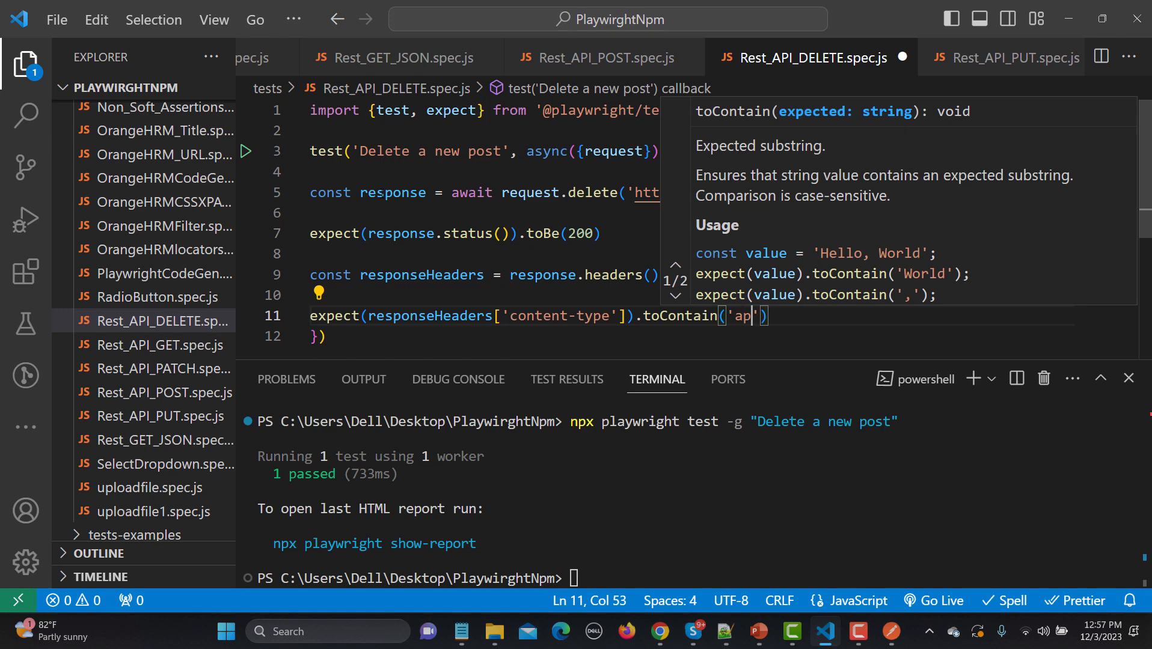
pyautogui.write('plication')
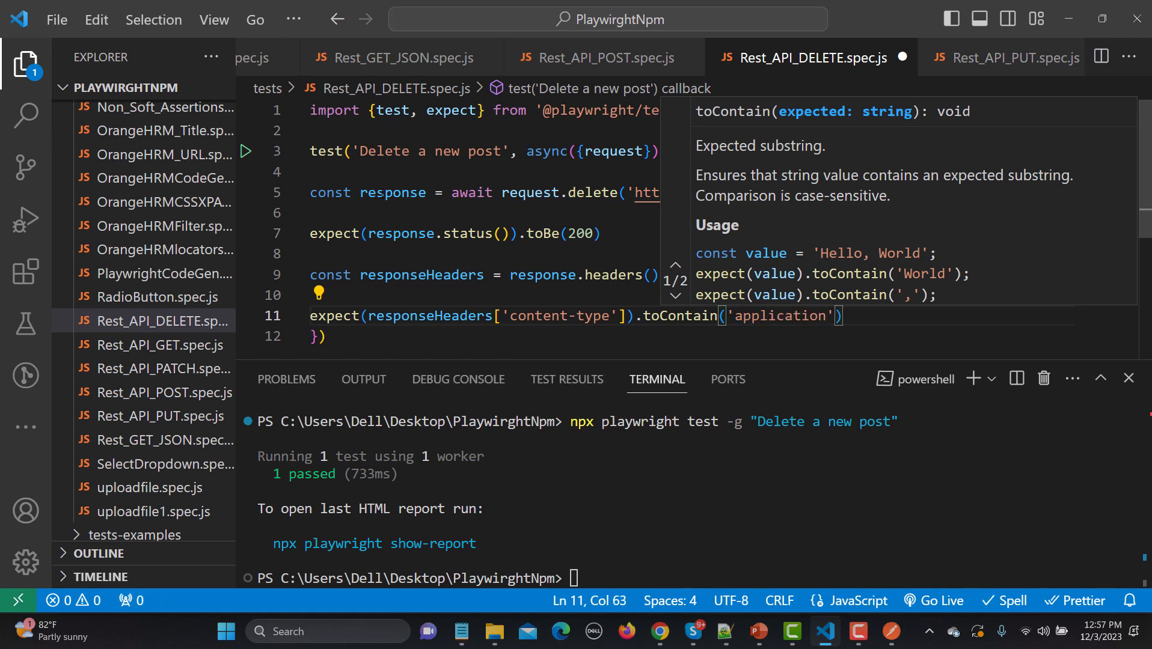
pyautogui.write('/j')
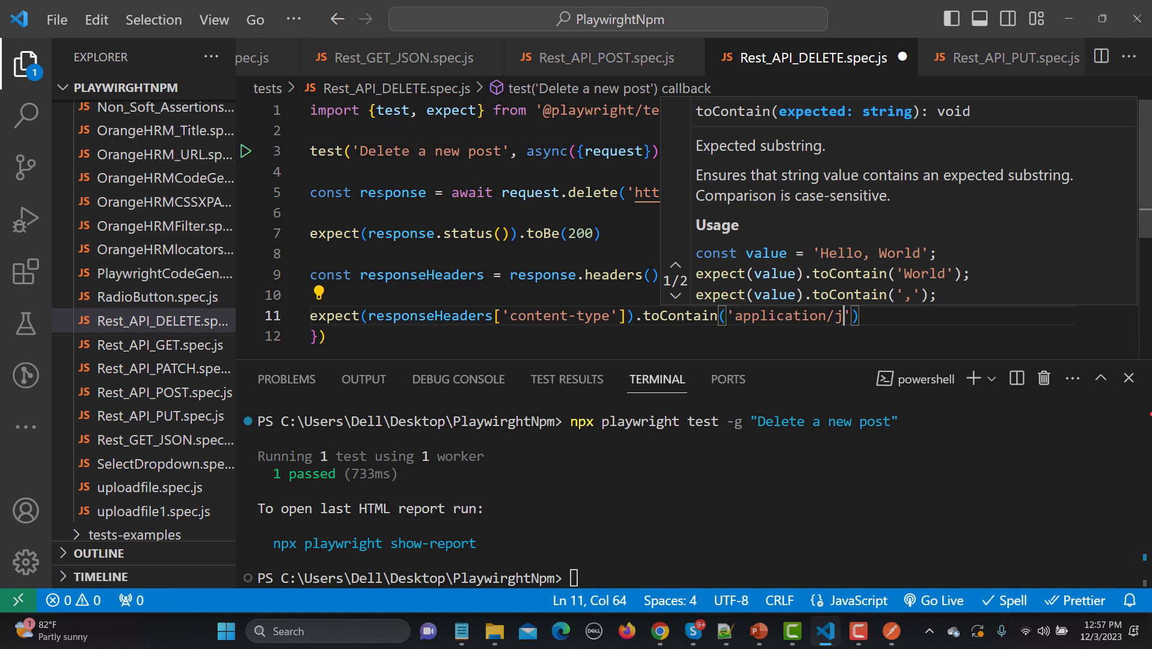
pyautogui.write('son1')
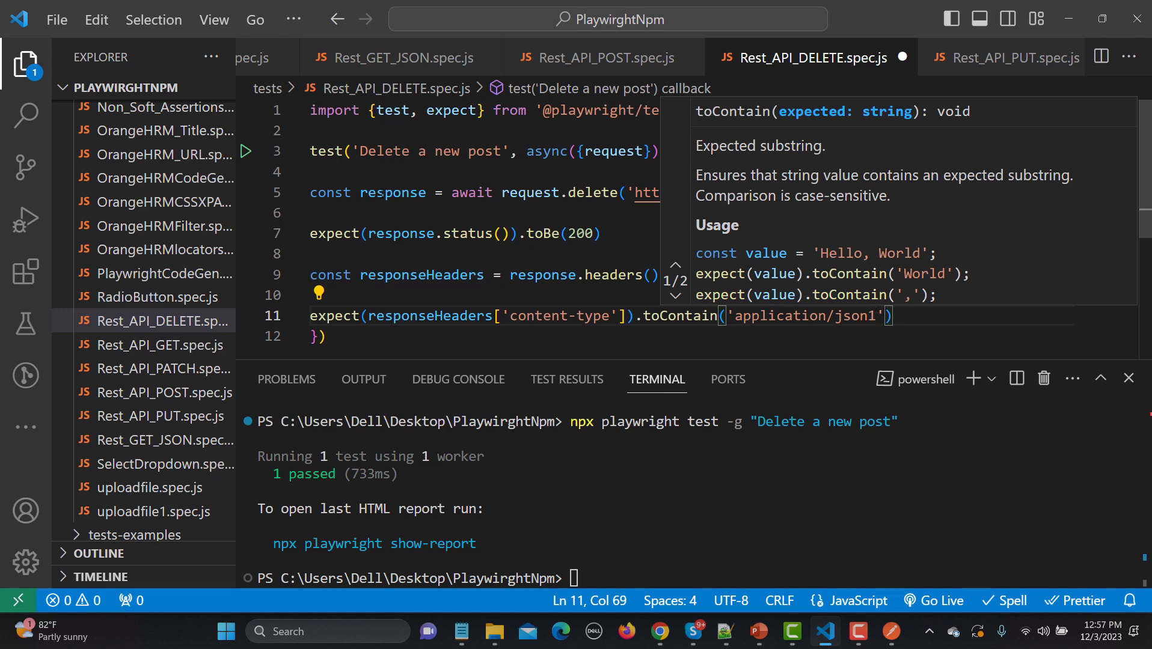
pyautogui.click(441, 253)
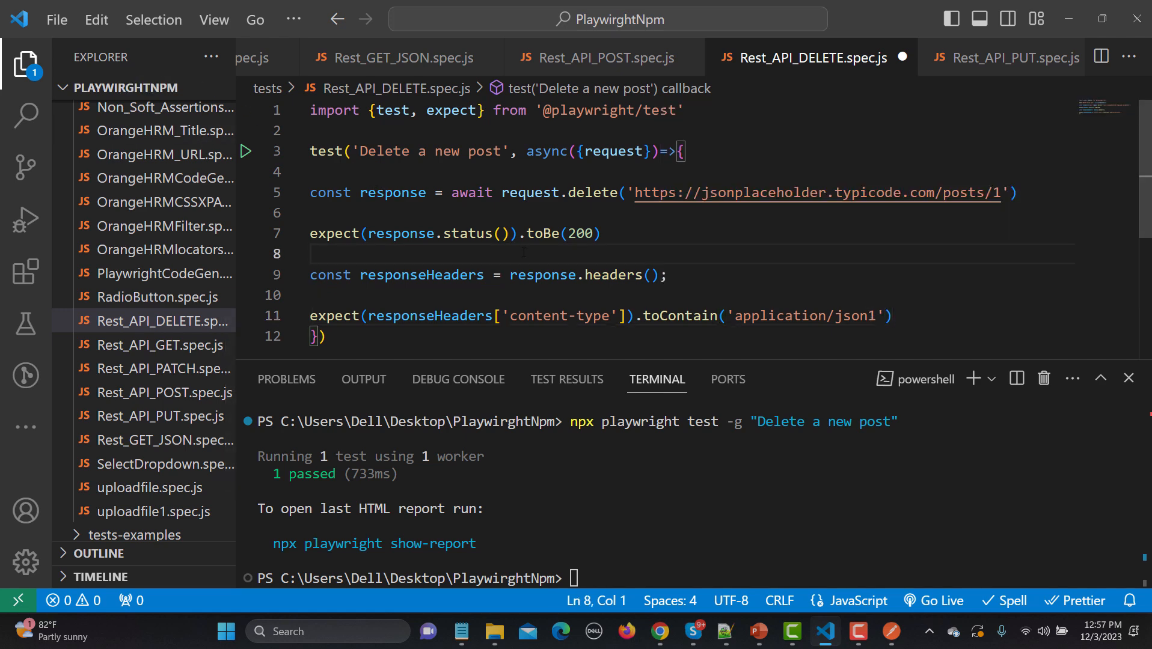
# Save and rerun the test; the report shows application/json1 not found
pyautogui.press('ctrl+s')
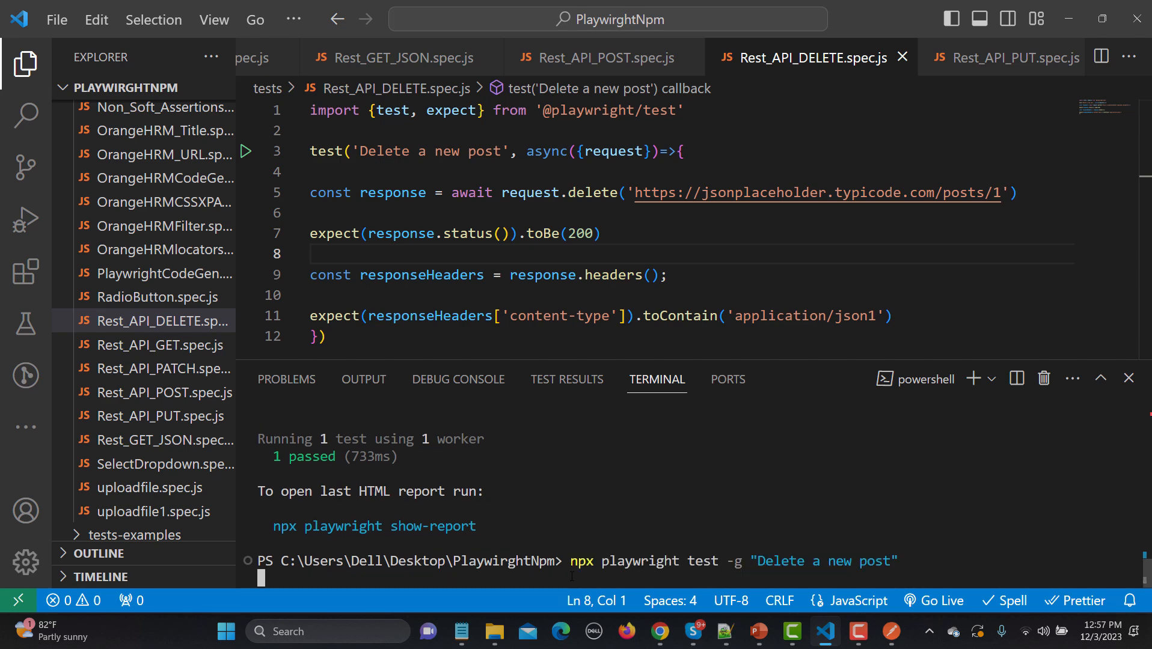
pyautogui.press('Return')
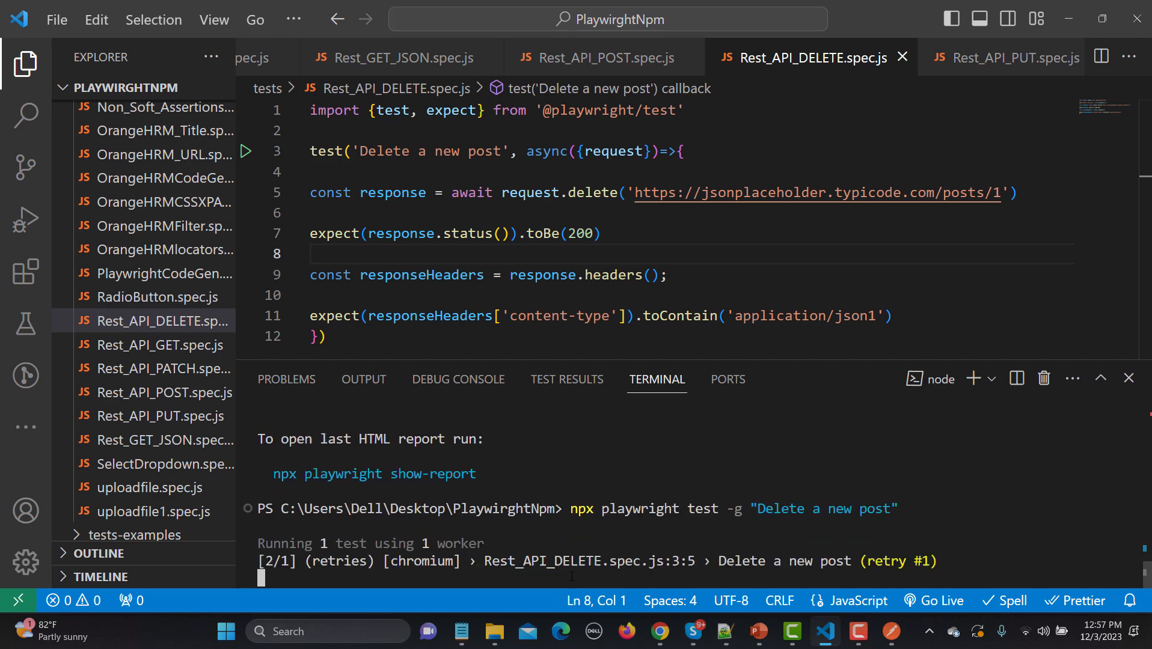
pyautogui.click(659, 631)
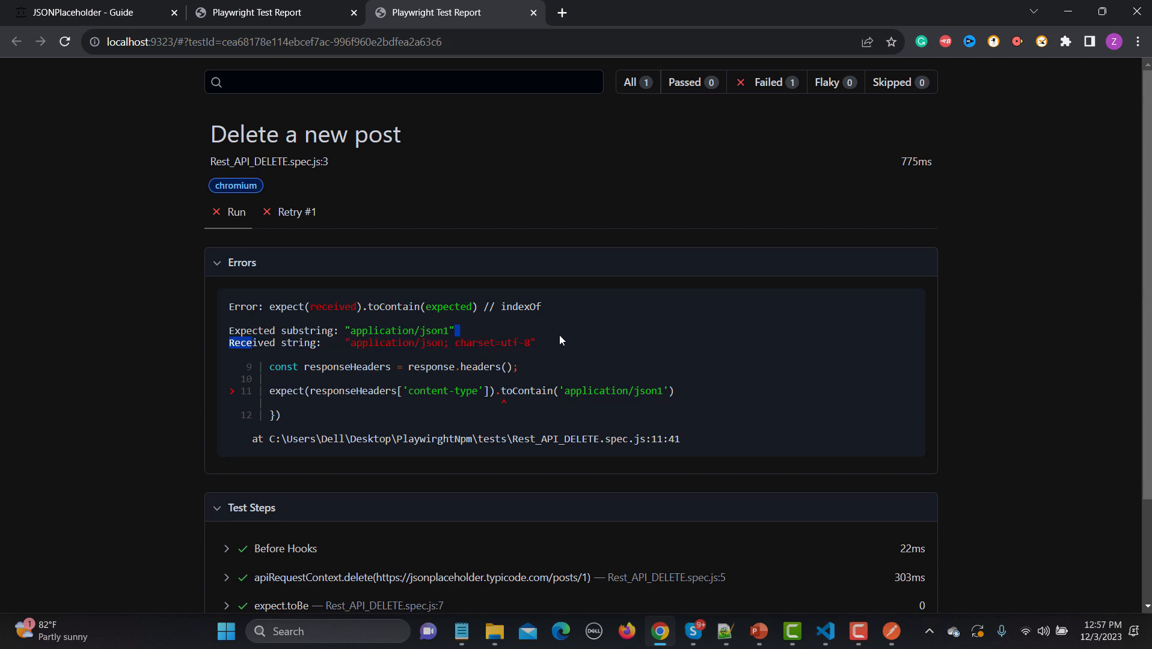
pyautogui.moveTo(792, 589)
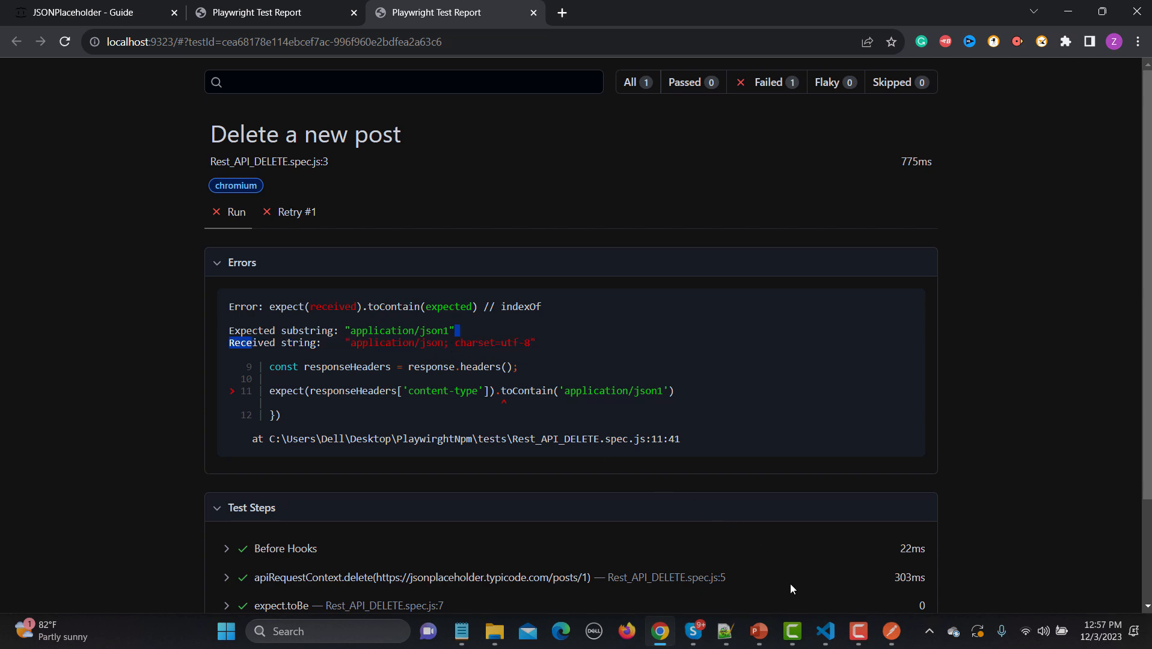
pyautogui.click(825, 631)
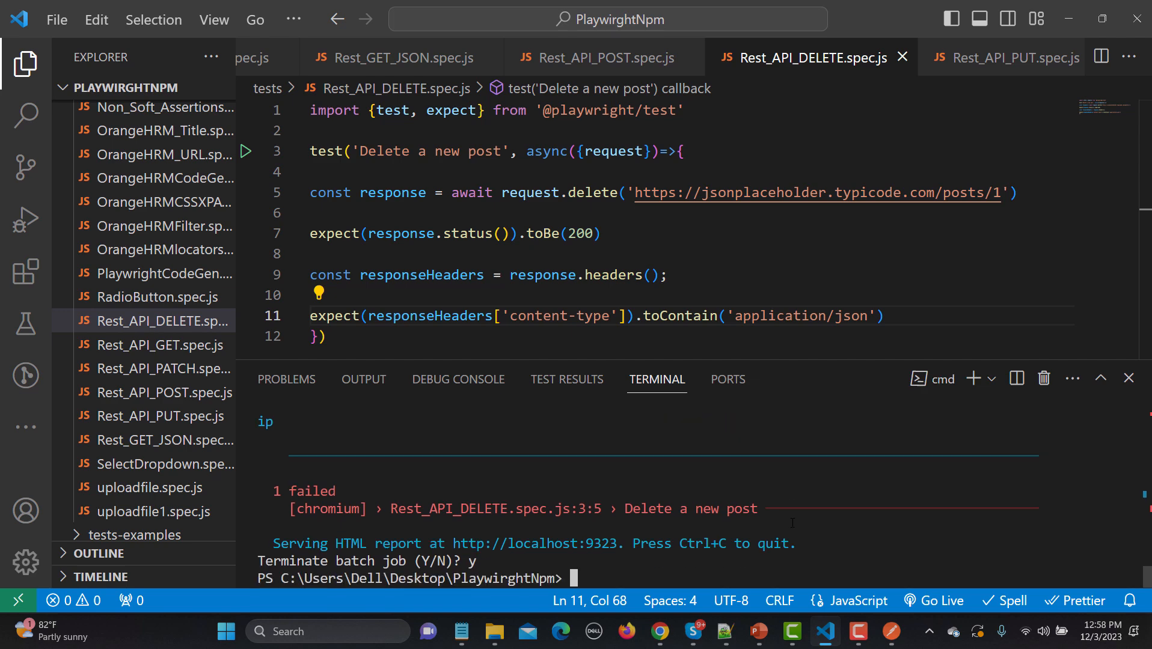
# Run npx playwright test -g "Delete a new post" with the corrected application/json expectation
pyautogui.write('npx playwright test -g "Delete a new post"')
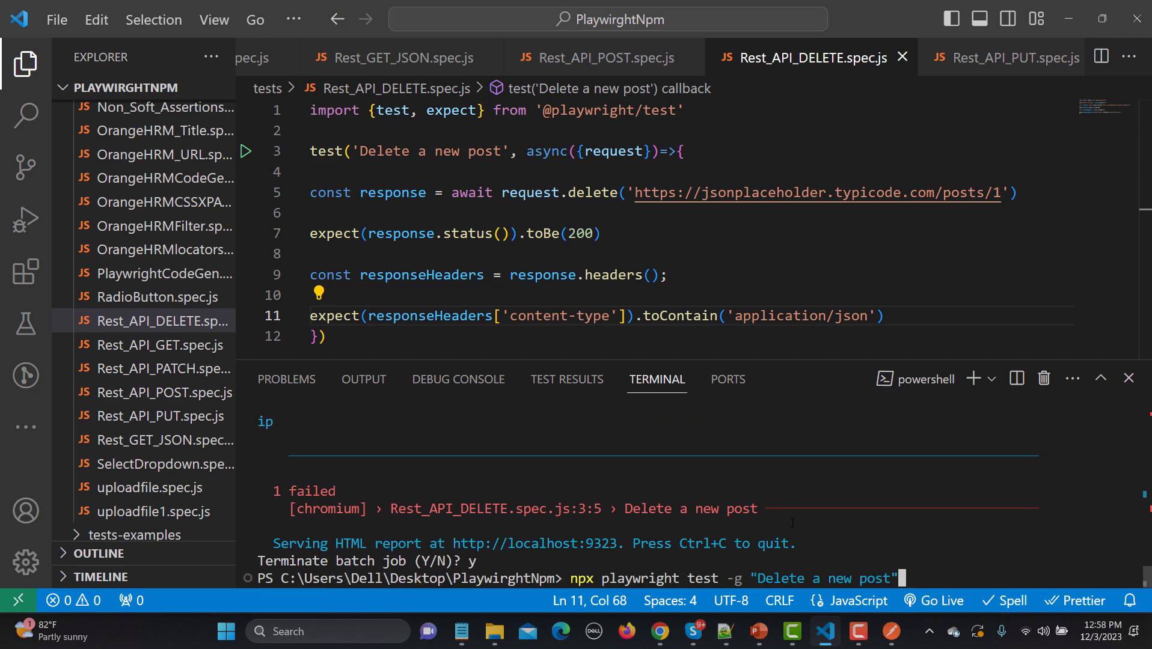
pyautogui.press('Return')
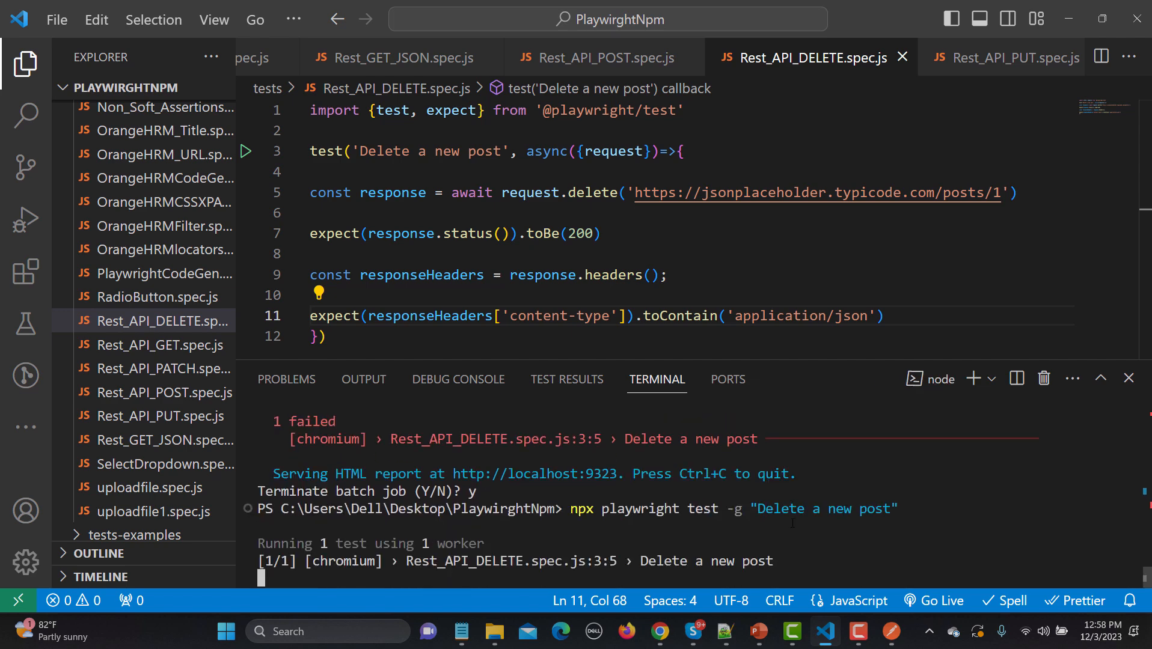